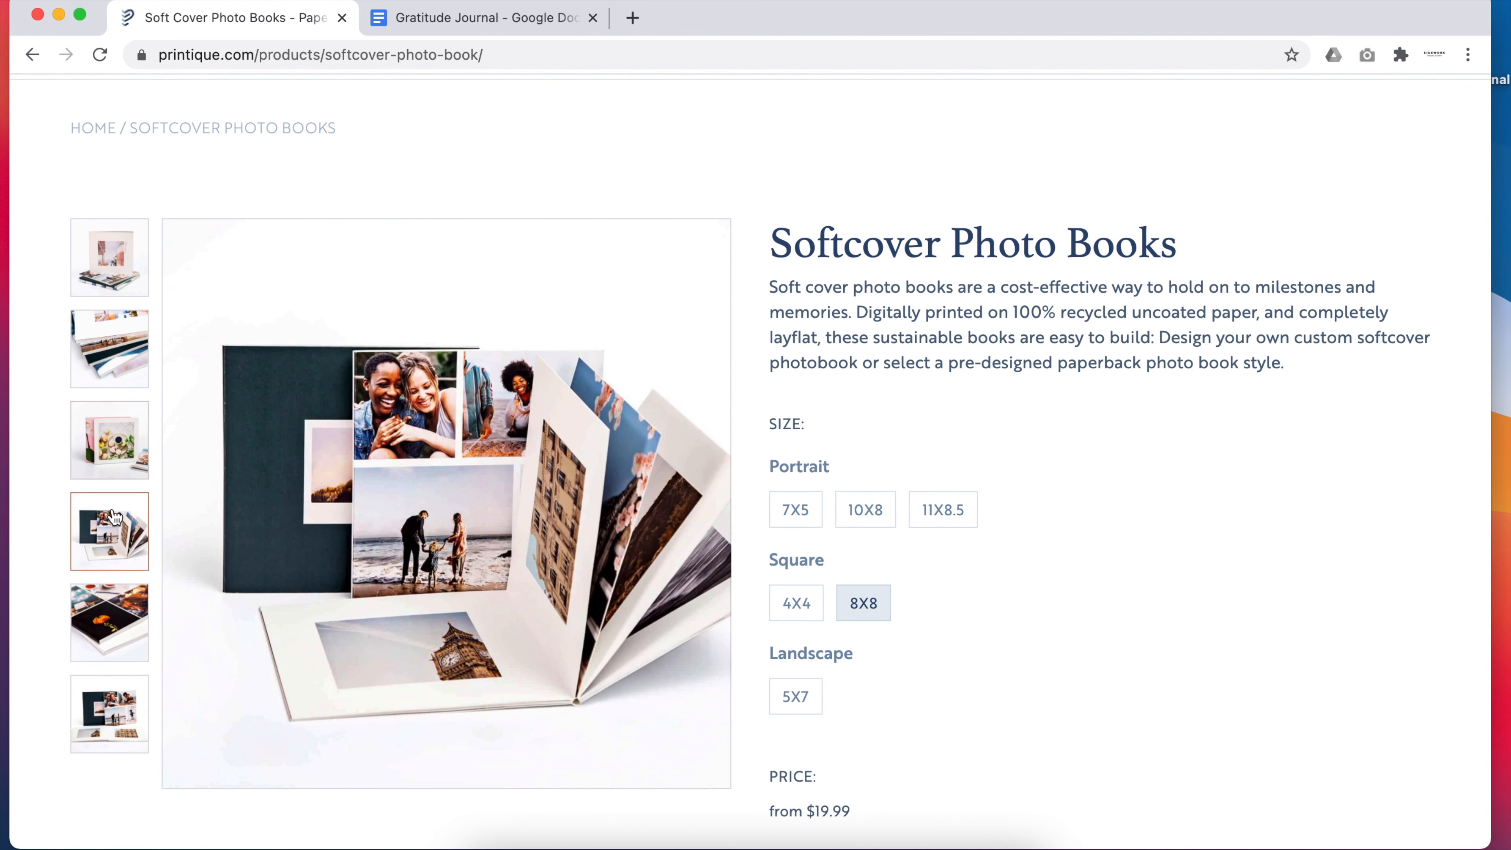
- Choose the 7x5 portrait softcover size and start creating the book
left_click(108, 713)
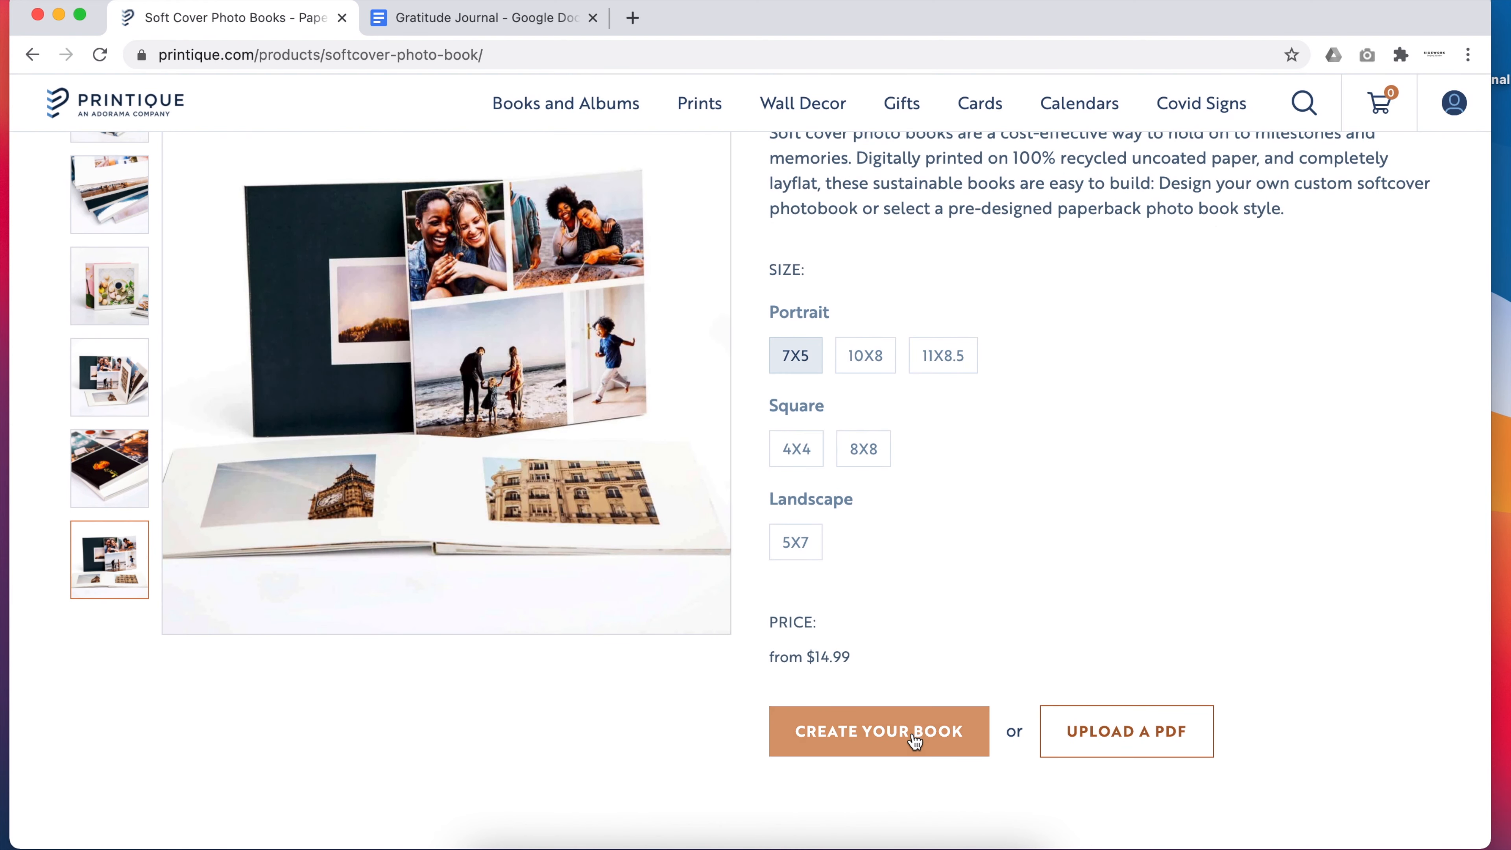
left_click(878, 730)
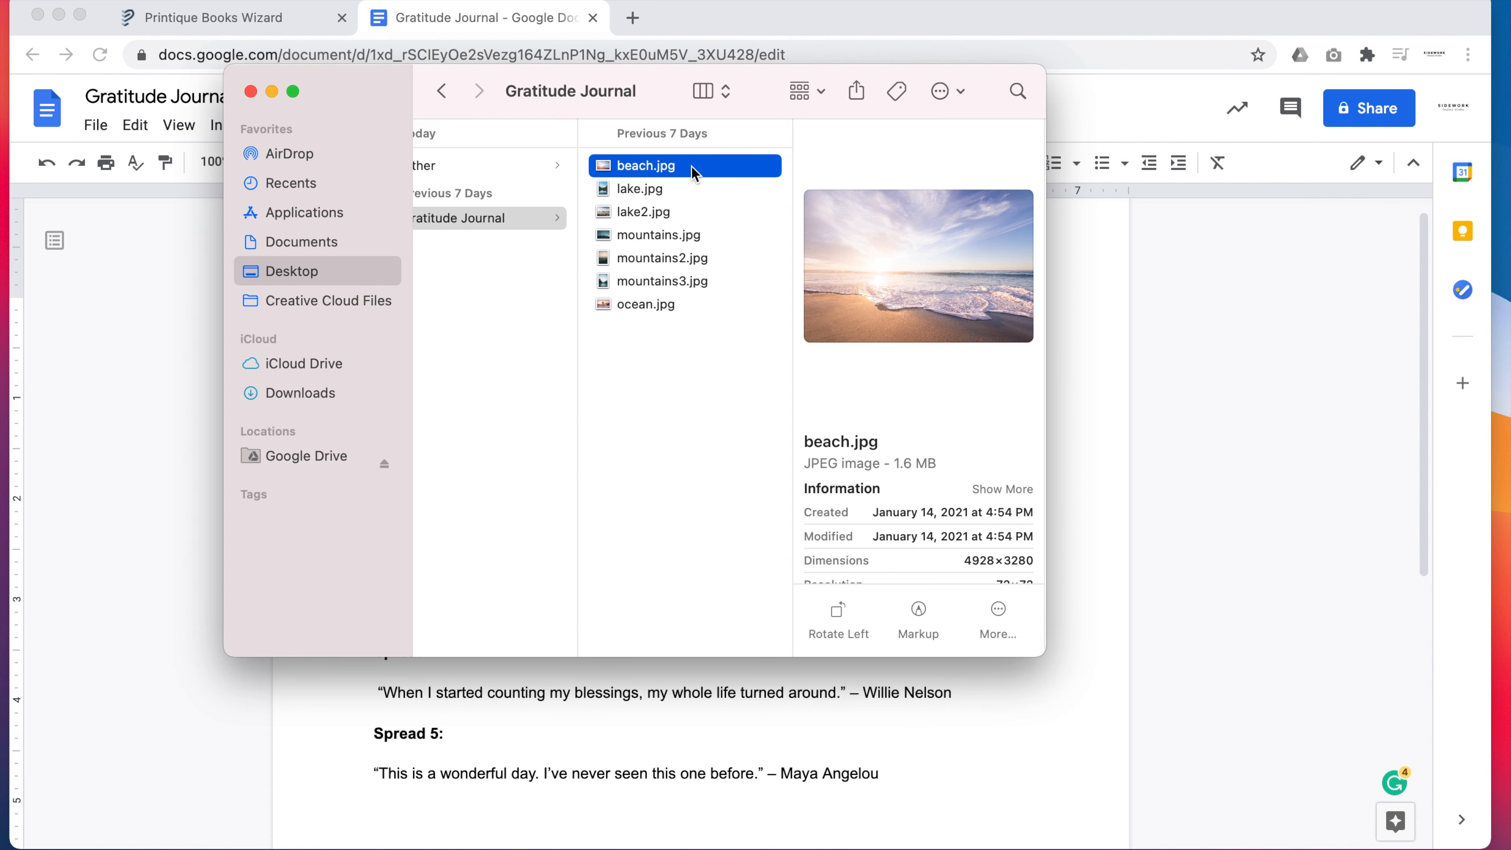
- Preview lake2.jpg among the journal photos and close the Finder window
left_click(640, 211)
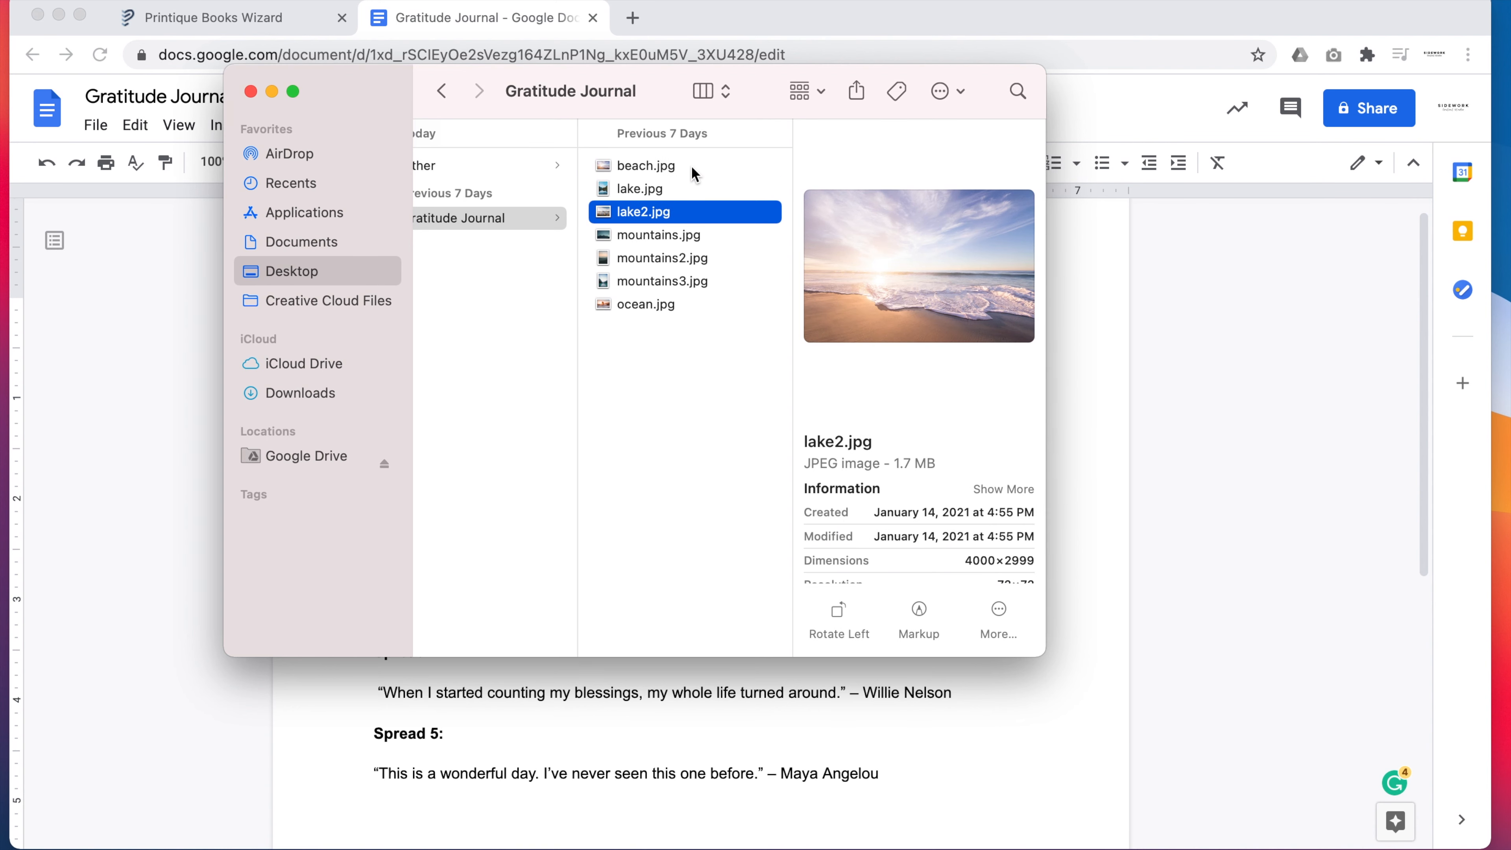
left_click(645, 304)
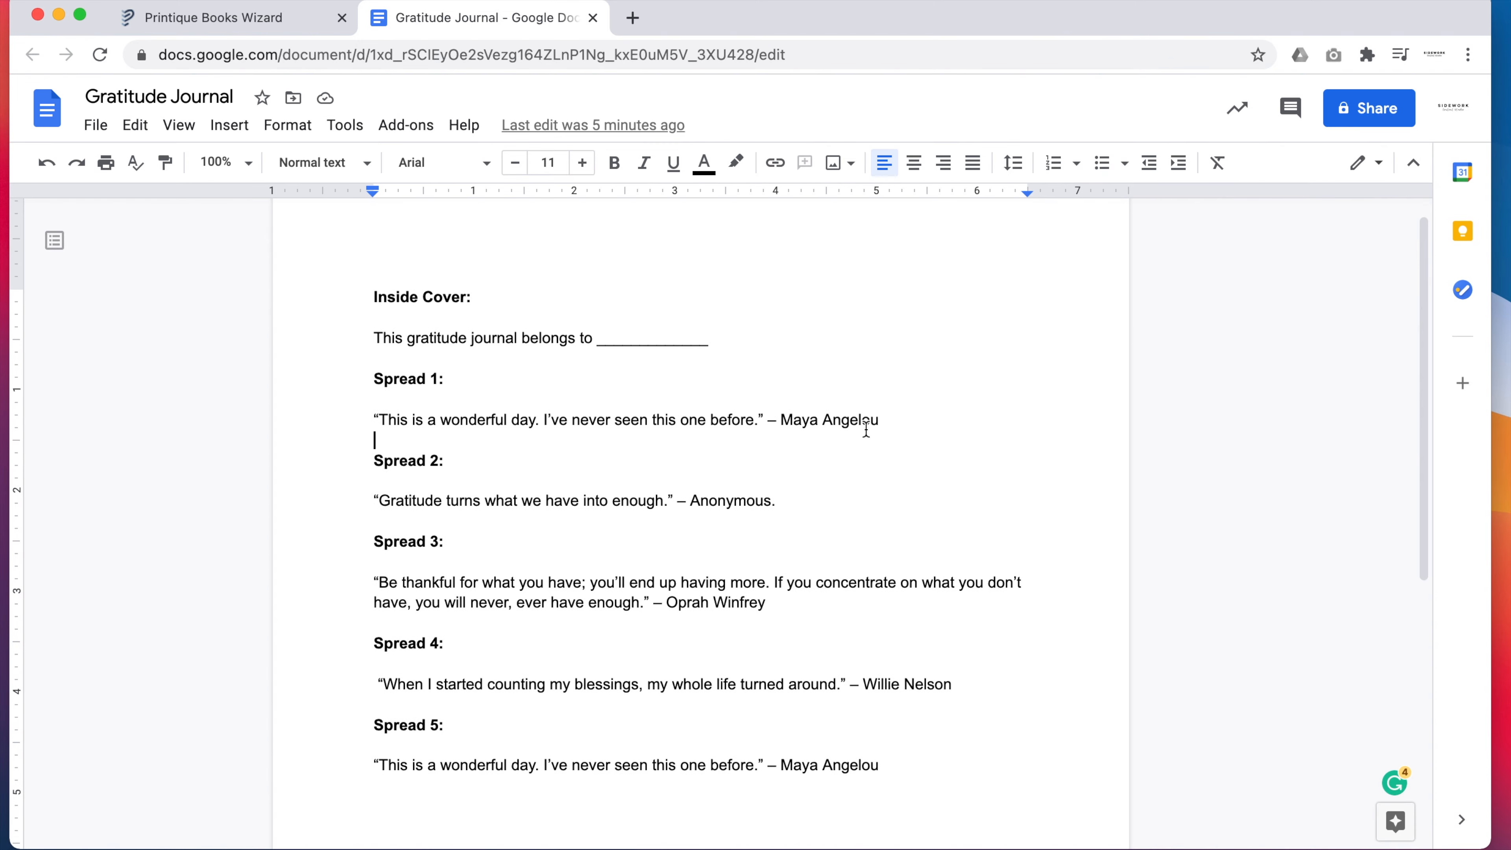
- Create a new My Photos gallery named Gratitude Journal
left_click(232, 18)
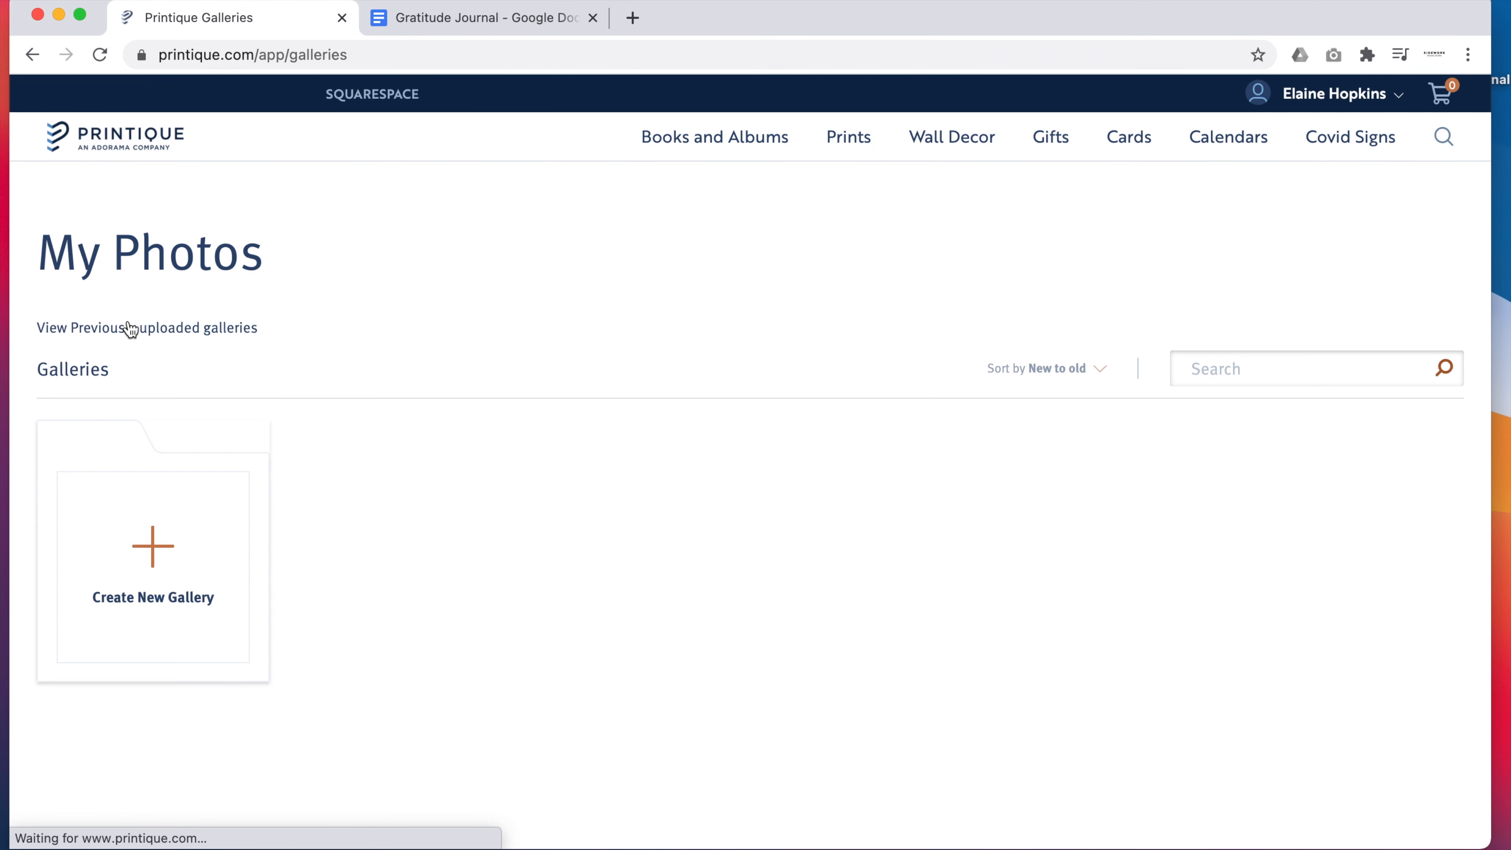
left_click(152, 546)
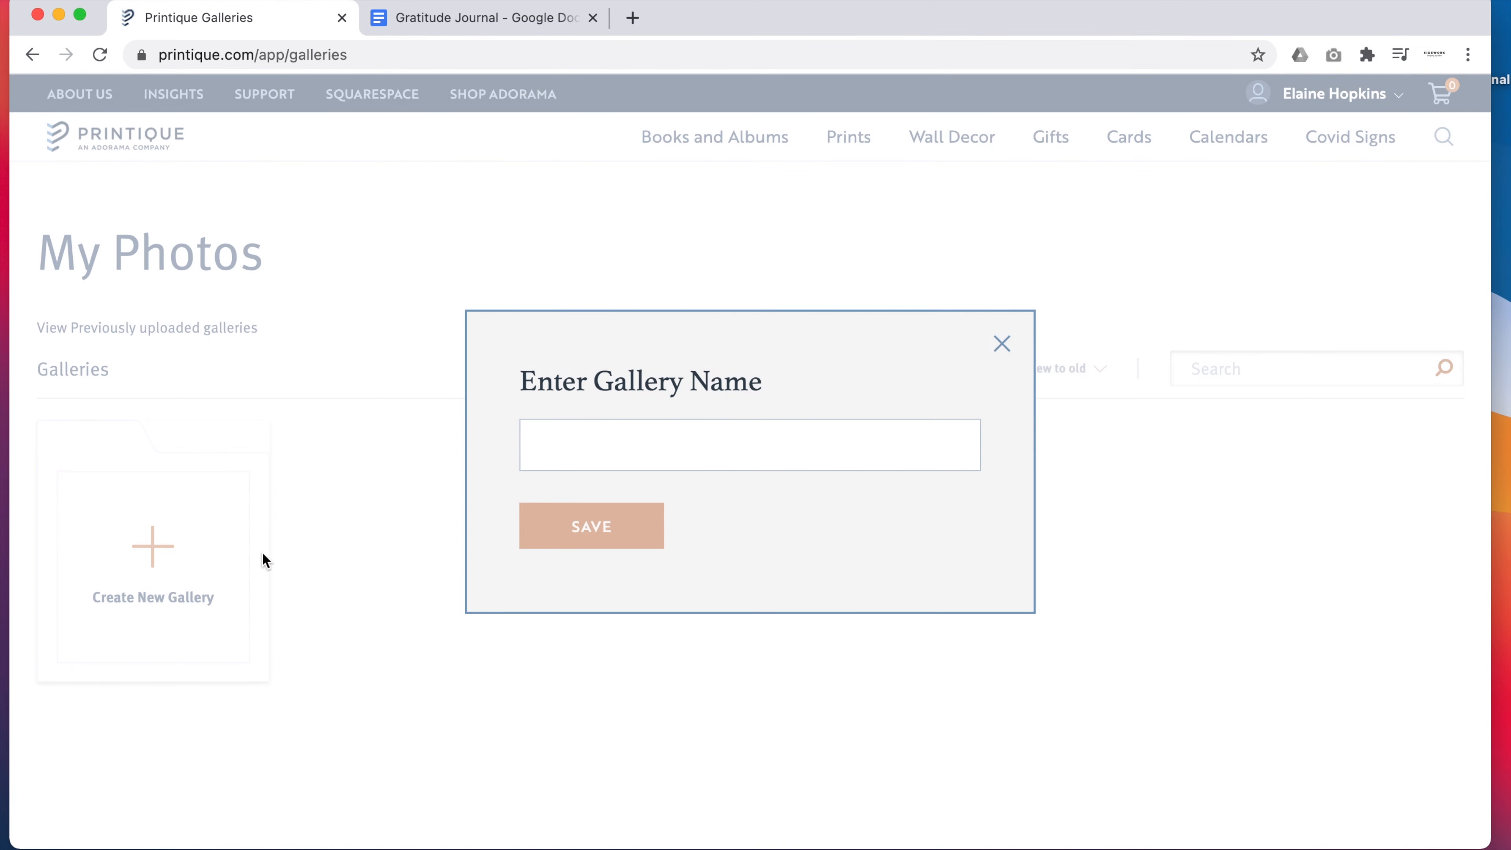
type("Gratitude Jour")
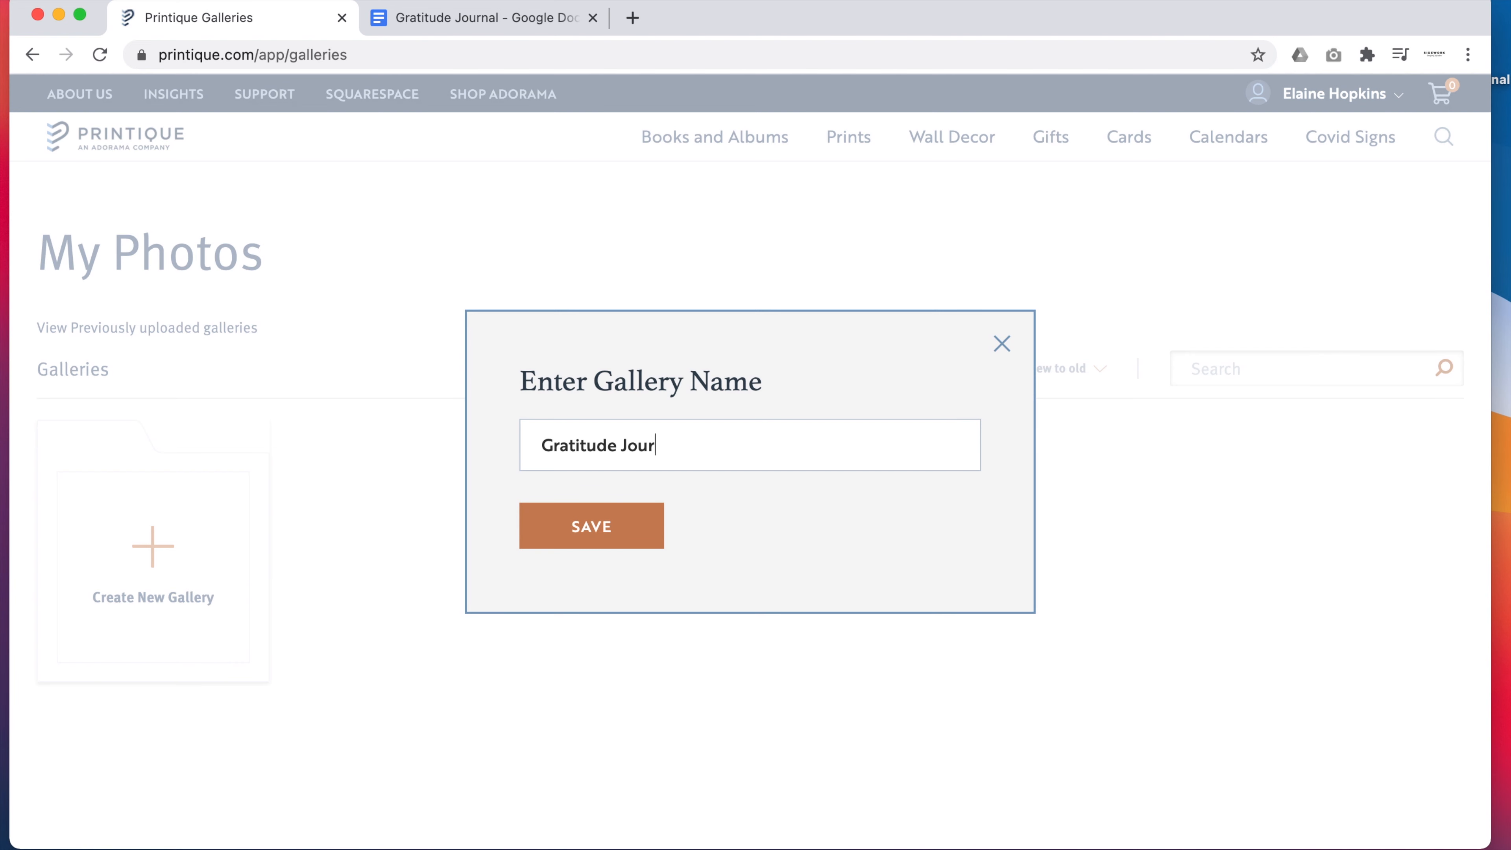
type("nal")
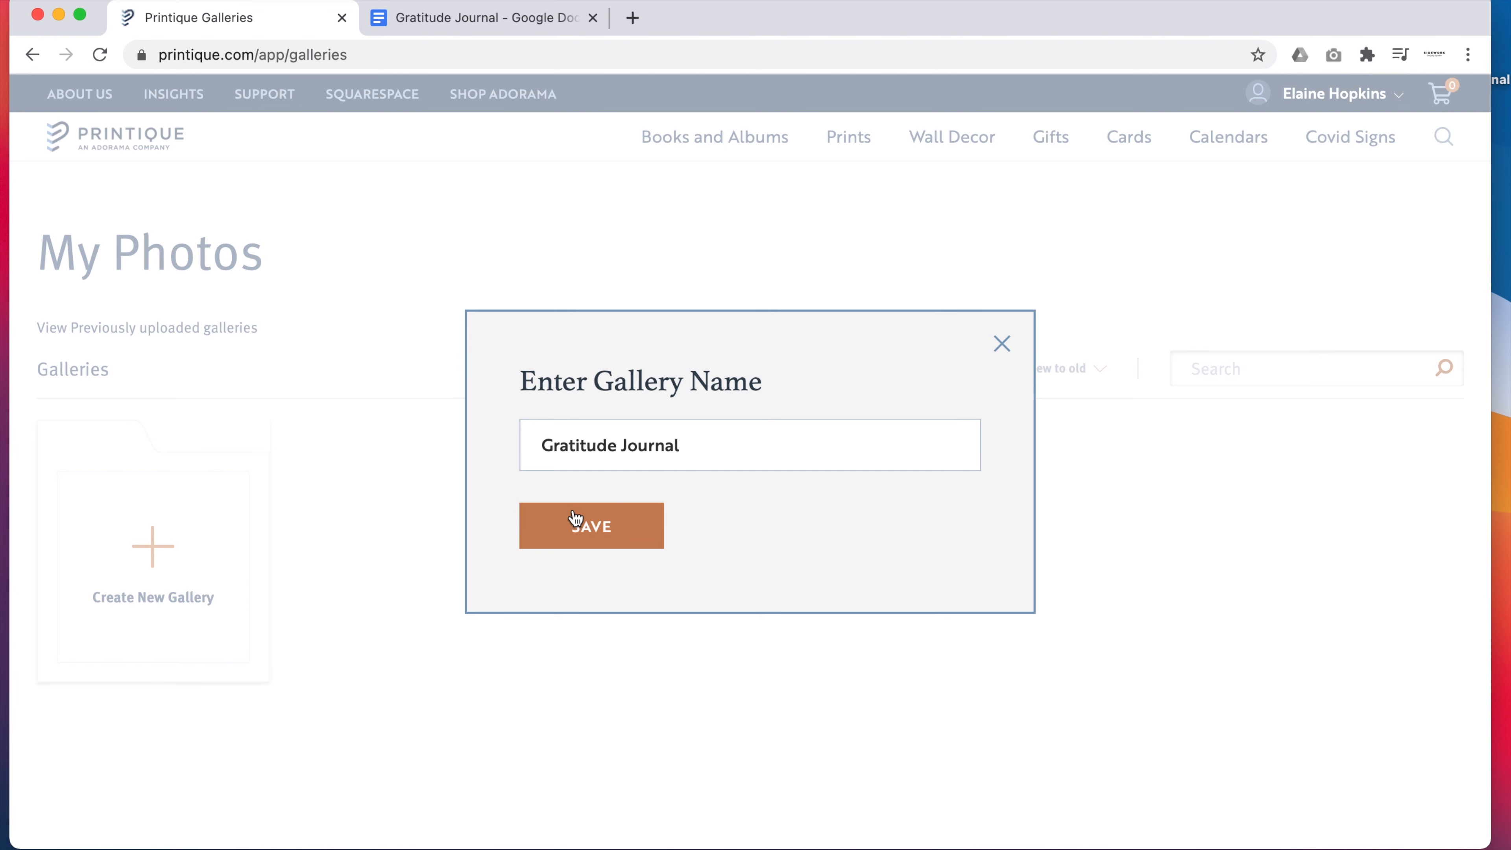
left_click(592, 525)
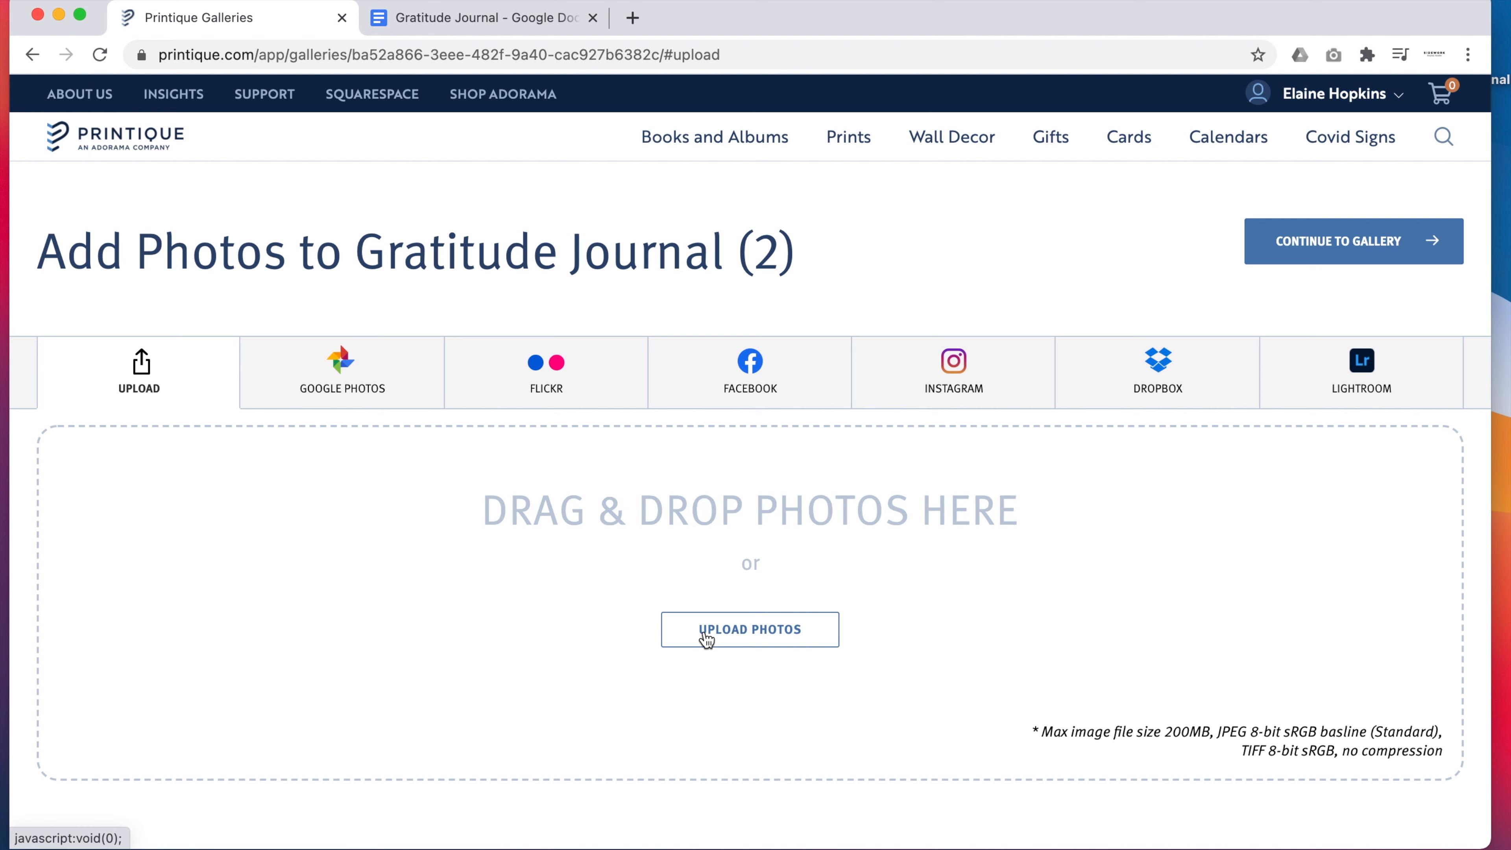
- Upload all seven journal photos, beach.jpg through ocean.jpg, into the gallery
left_click(749, 630)
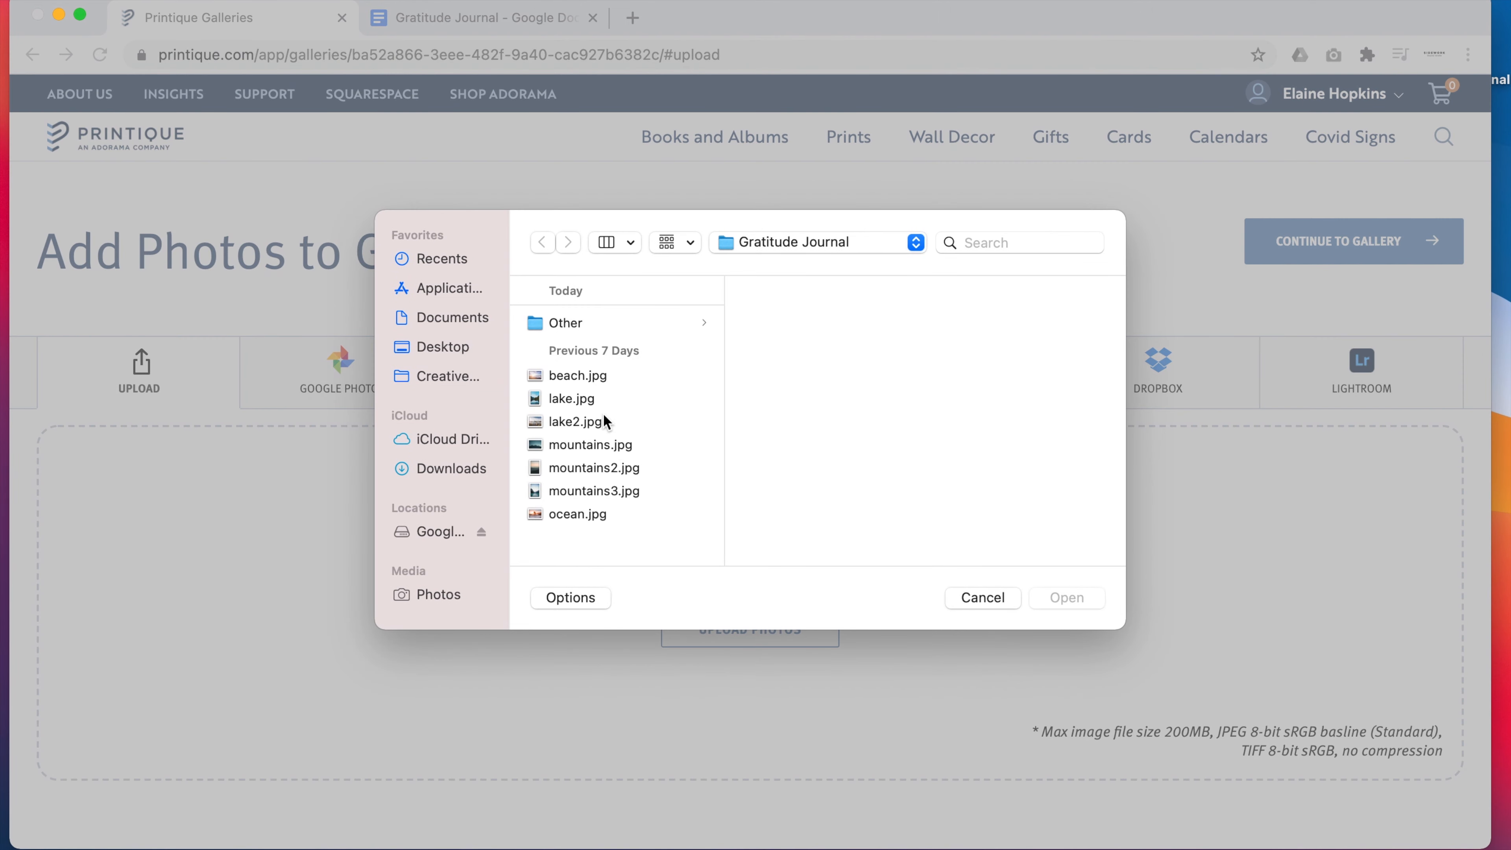
left_click(580, 375)
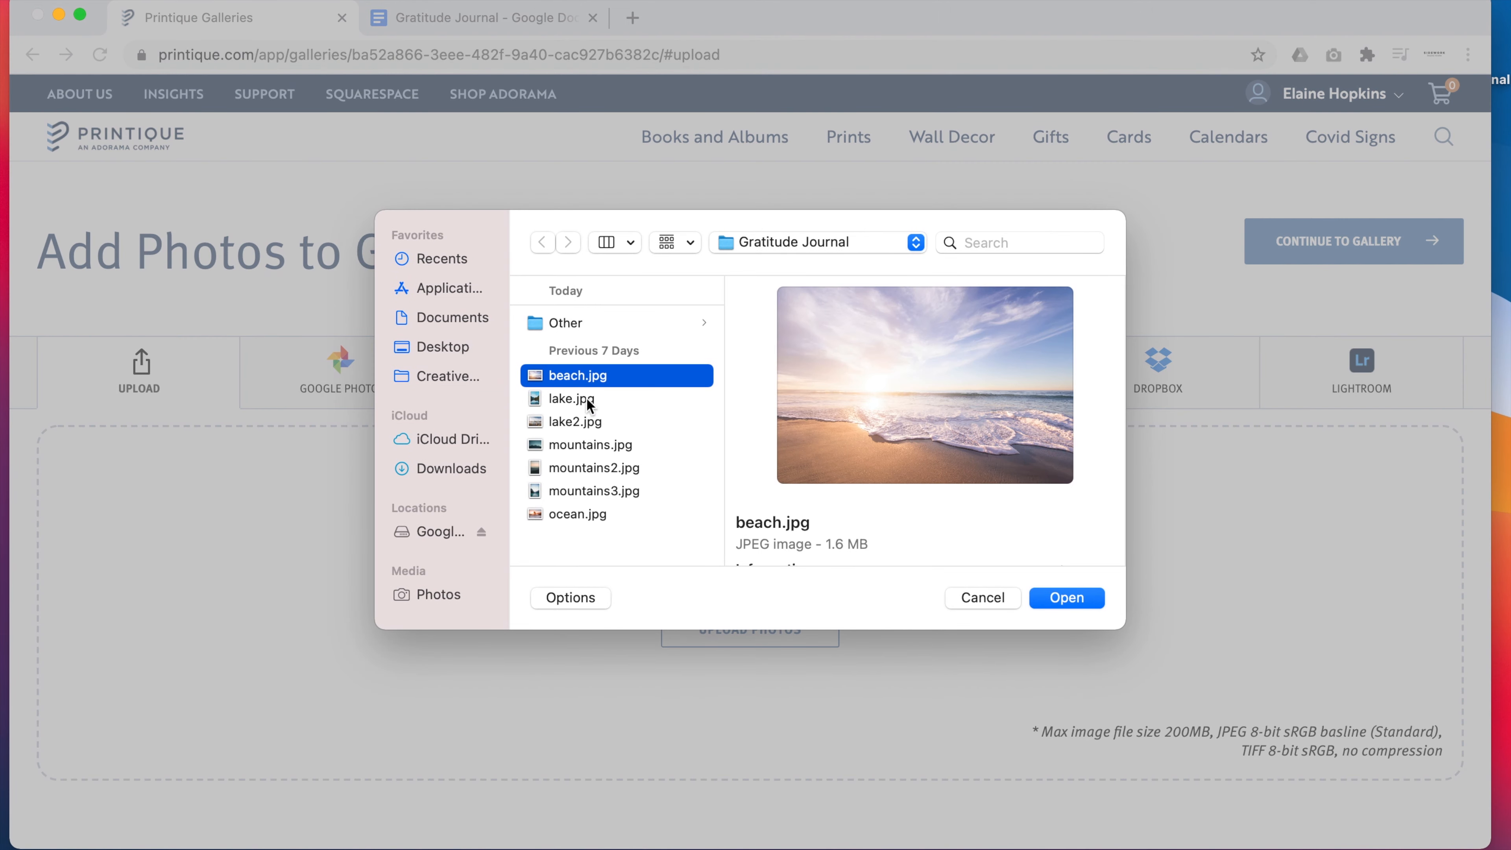
key("cmd+a")
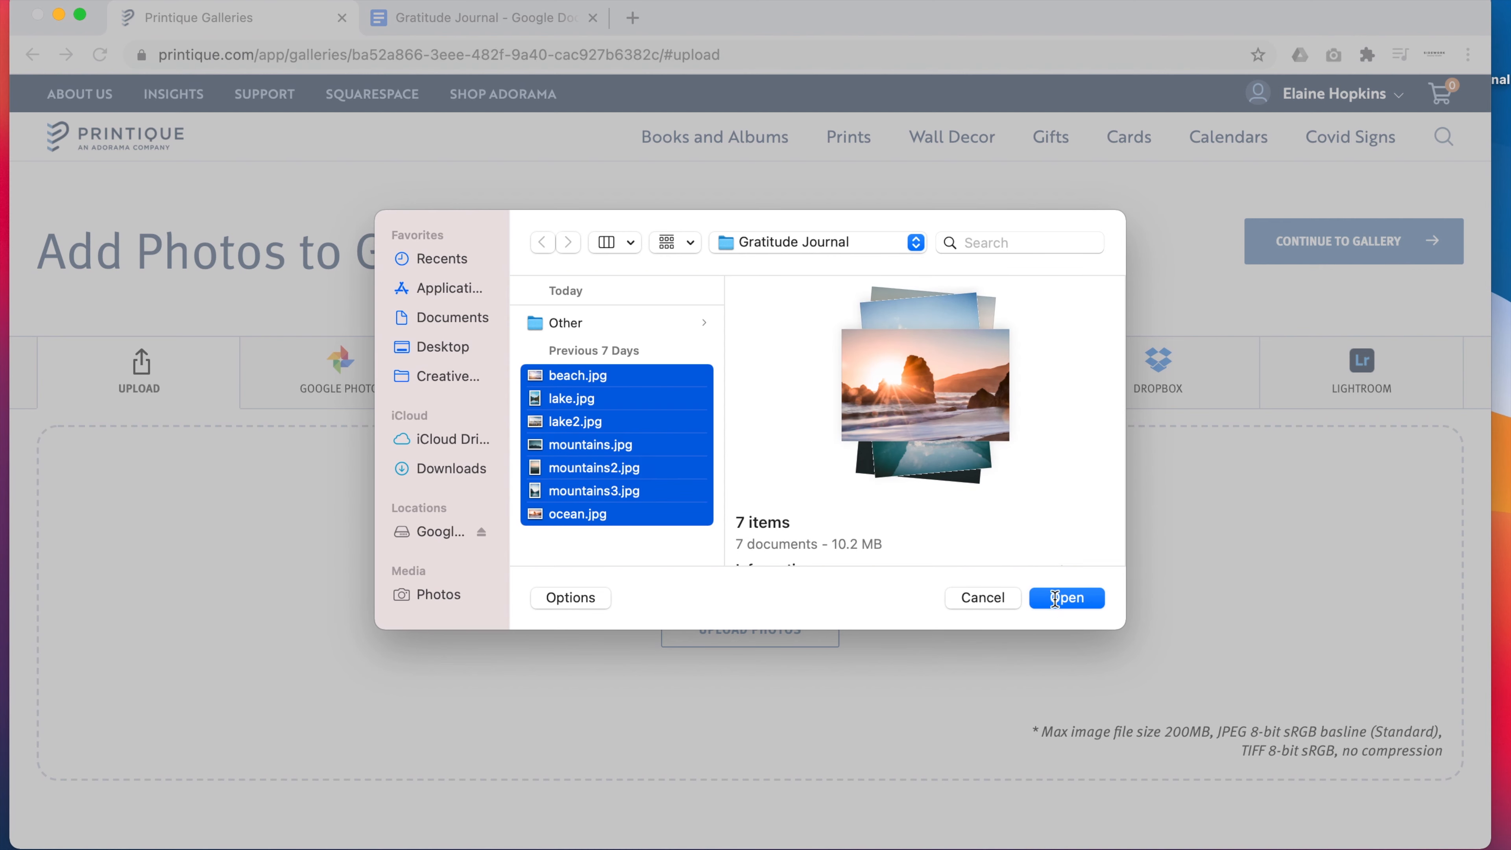
left_click(1066, 597)
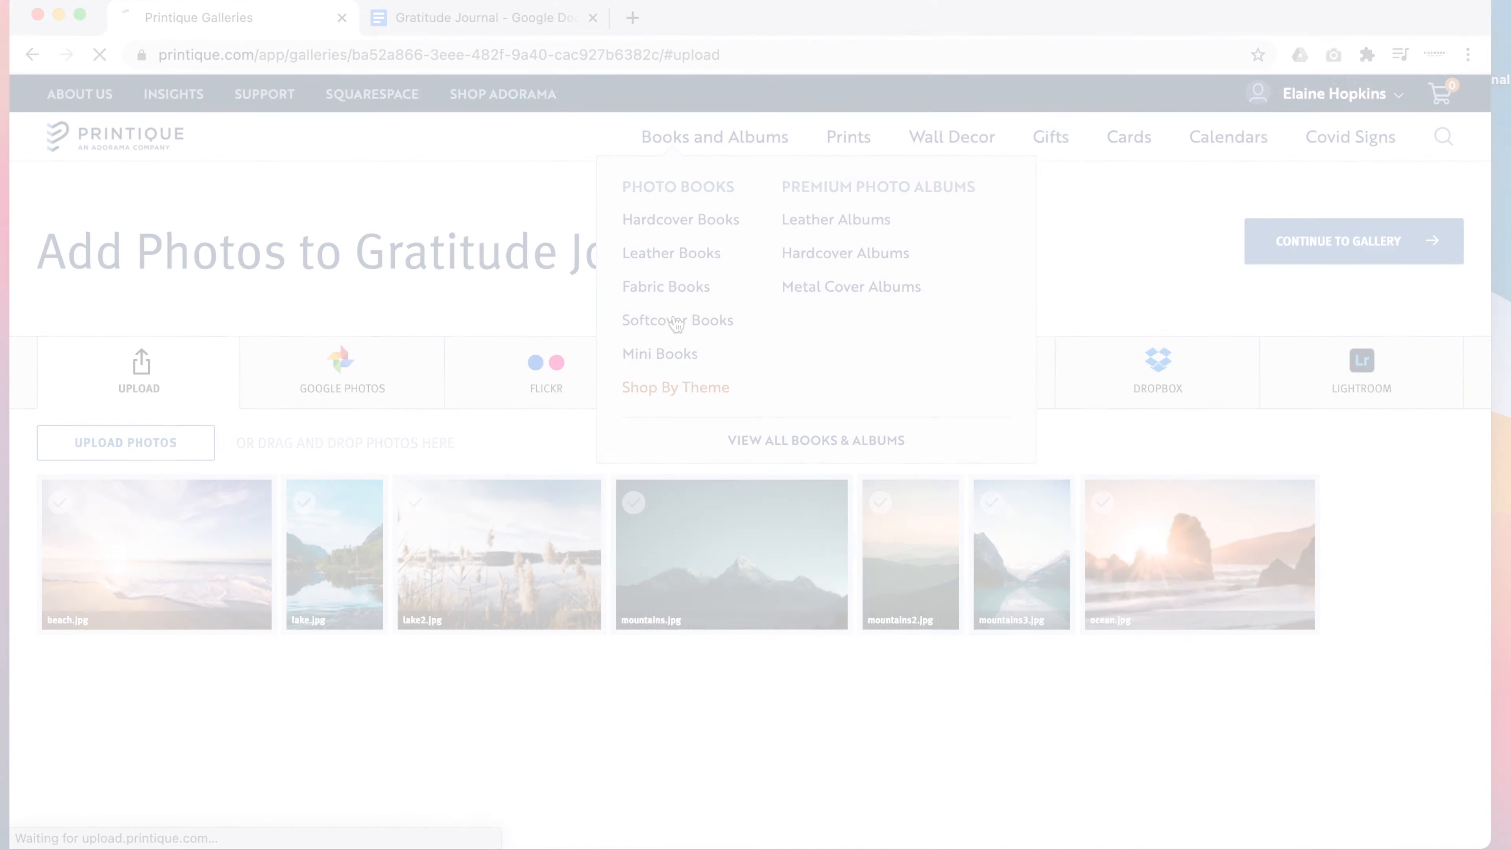
- Start a 7x5 softcover book and import the Gratitude Journal (2) gallery photos for editing
left_click(677, 320)
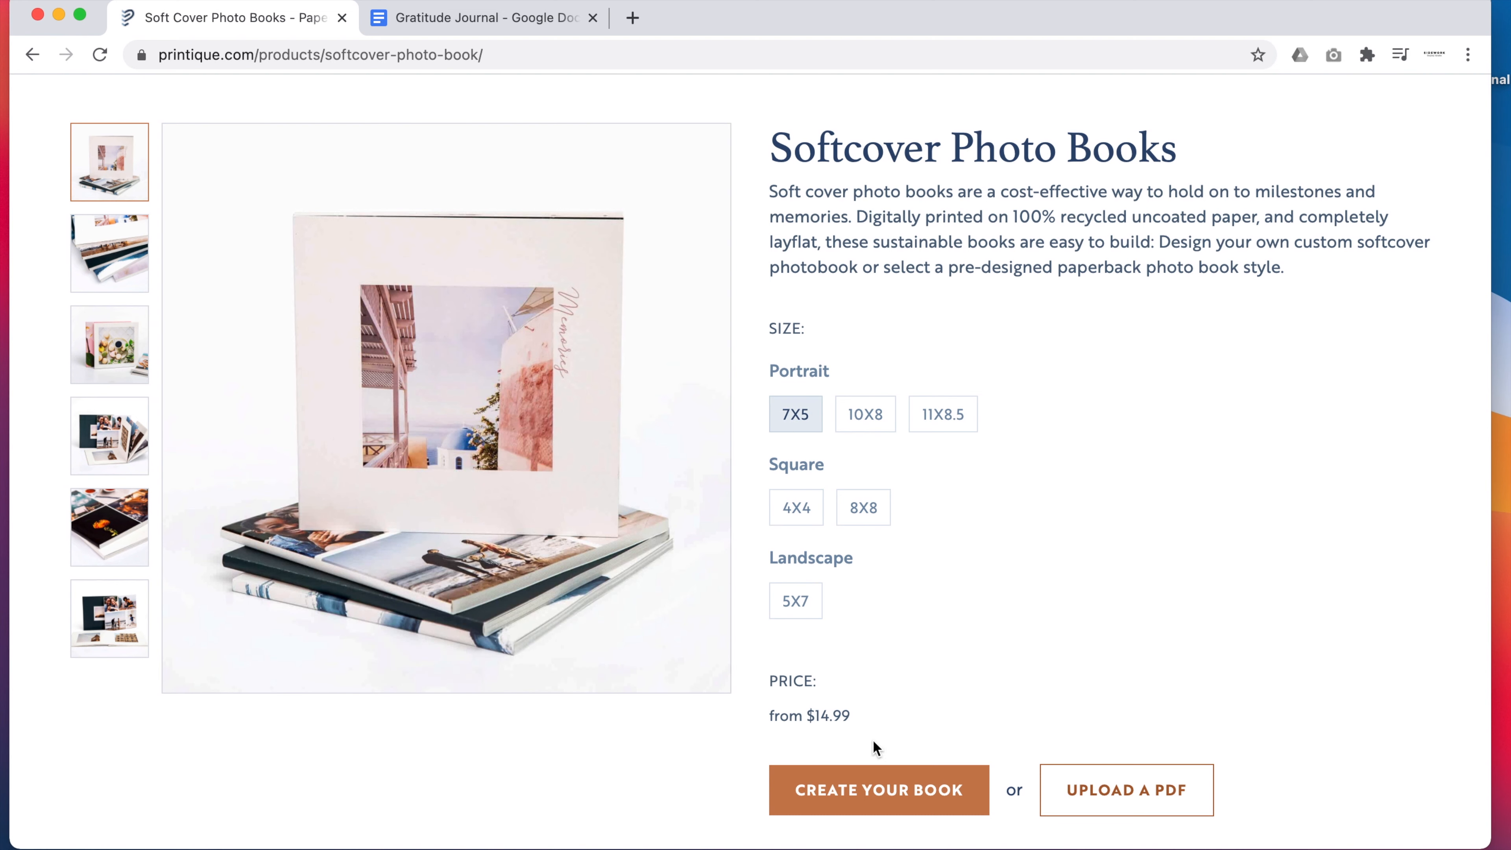
left_click(877, 790)
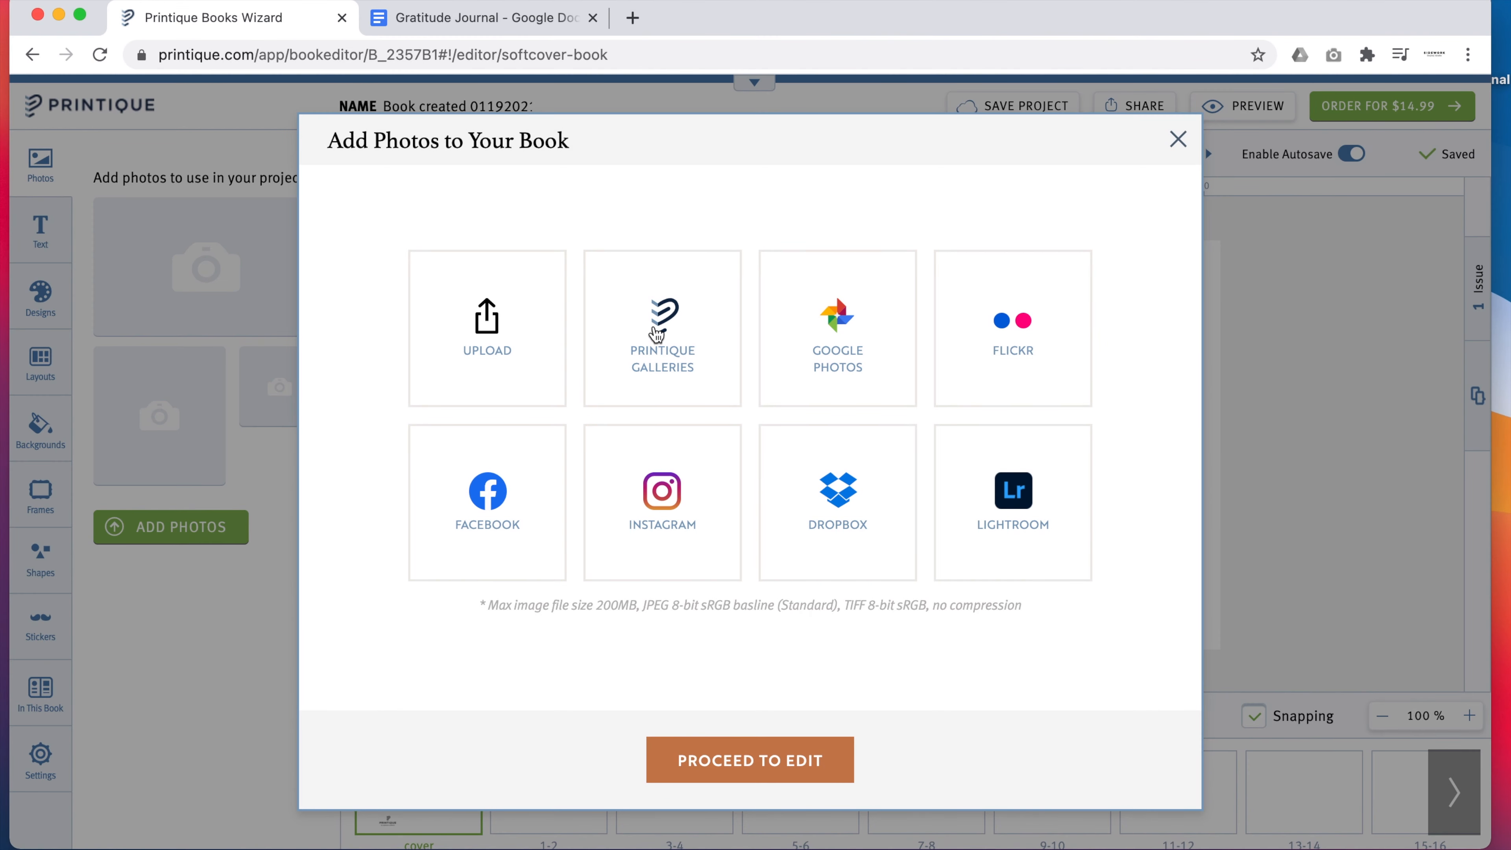
left_click(662, 328)
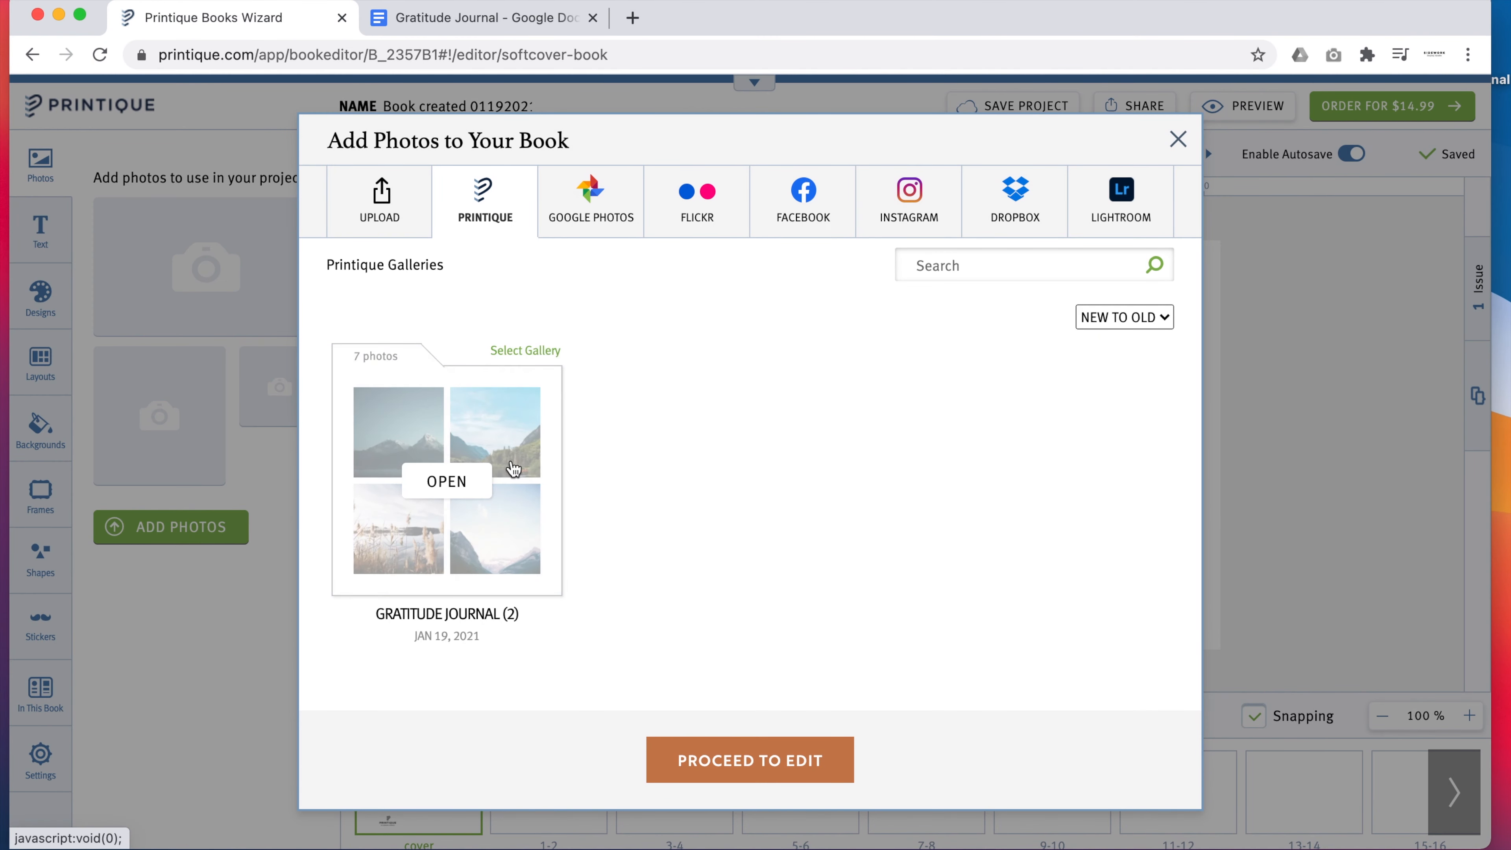
left_click(447, 481)
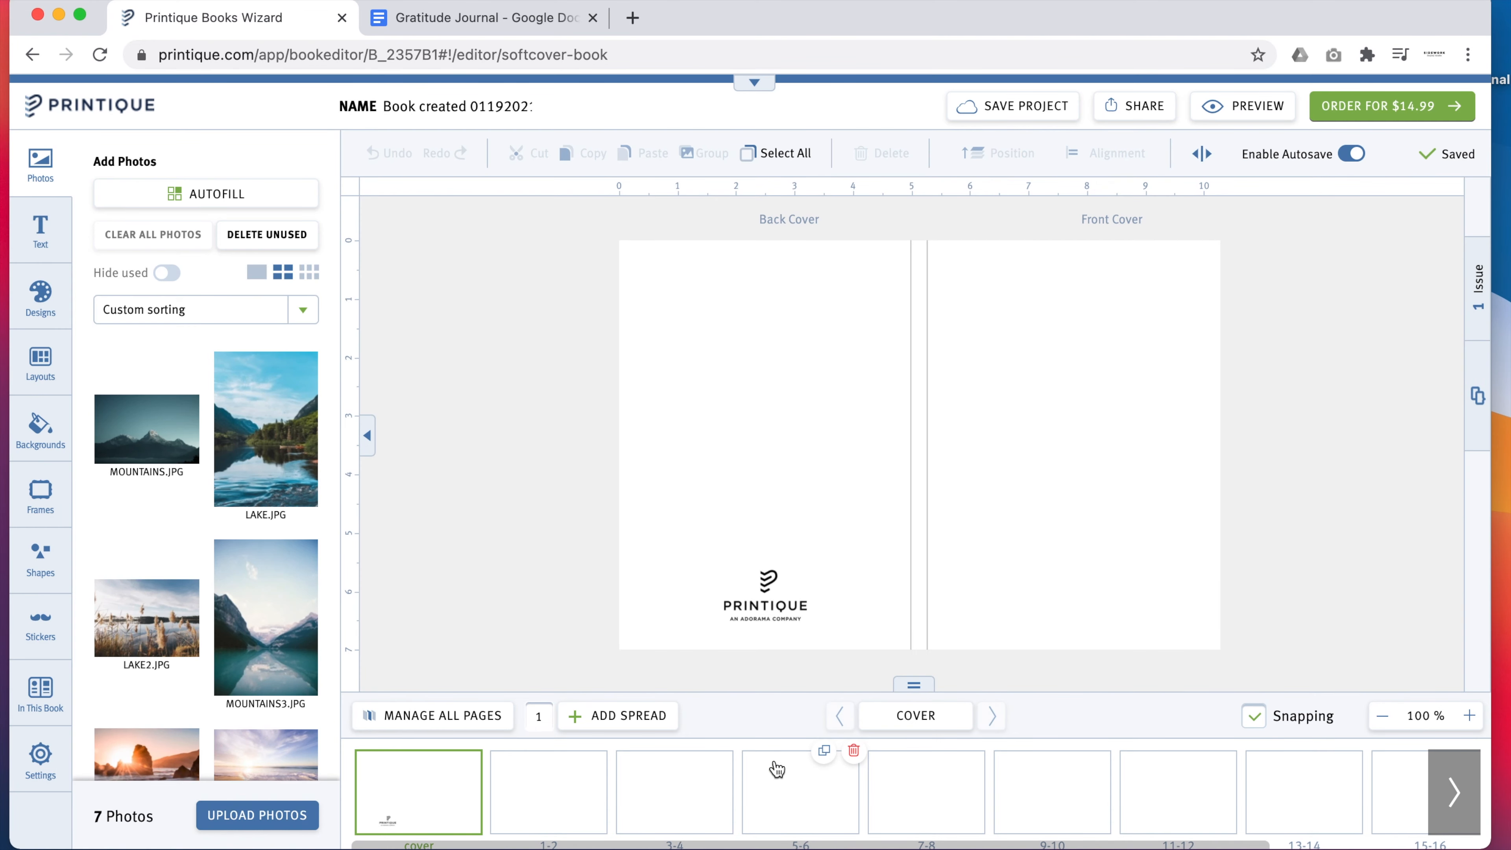
- Apply the dark blue watercolor background to the front cover and move to pages 1-2
left_click(40, 430)
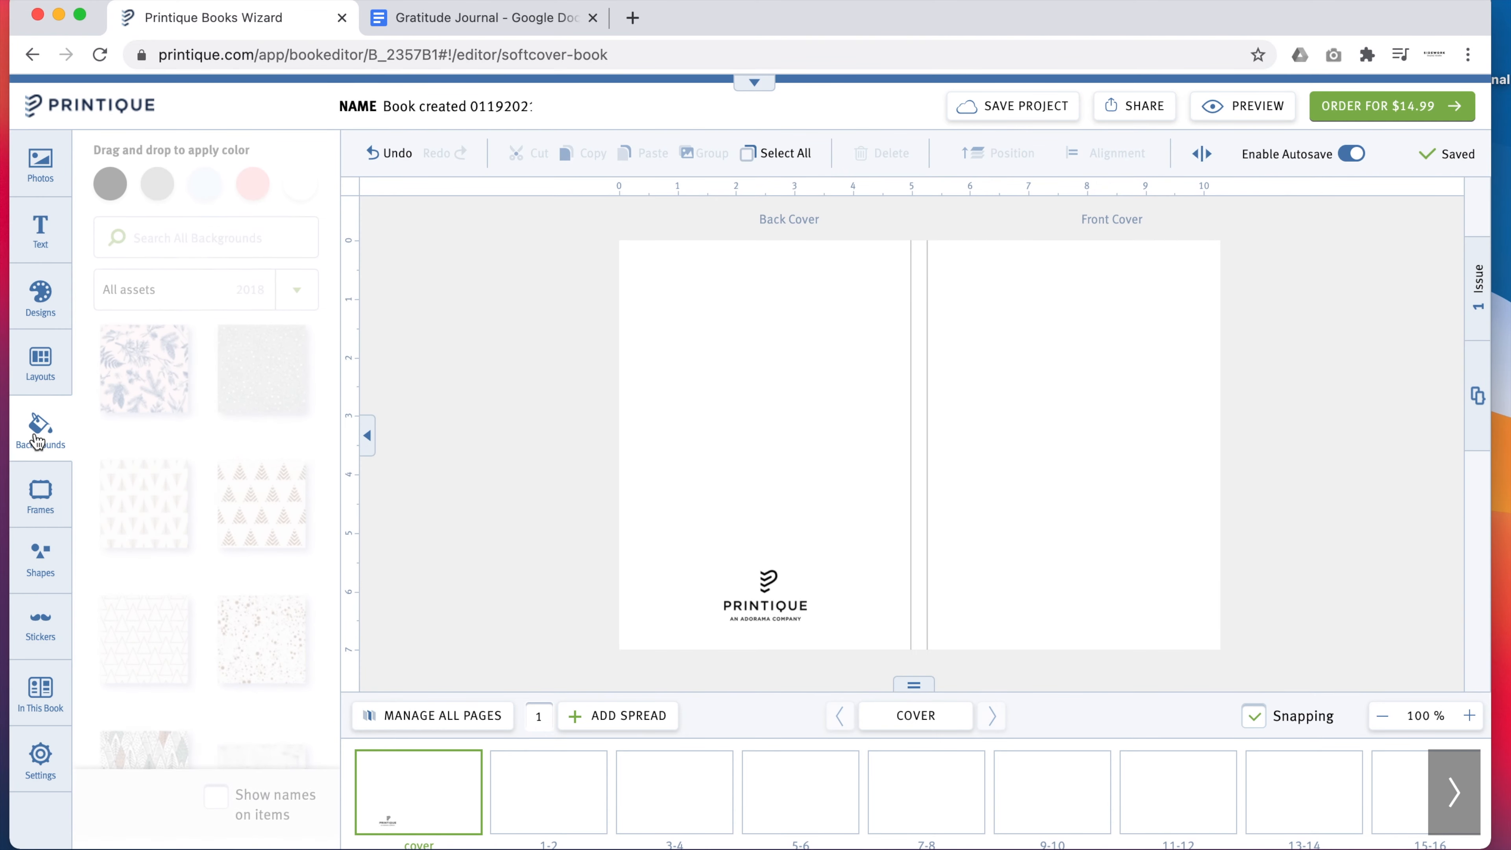
left_click(40, 429)
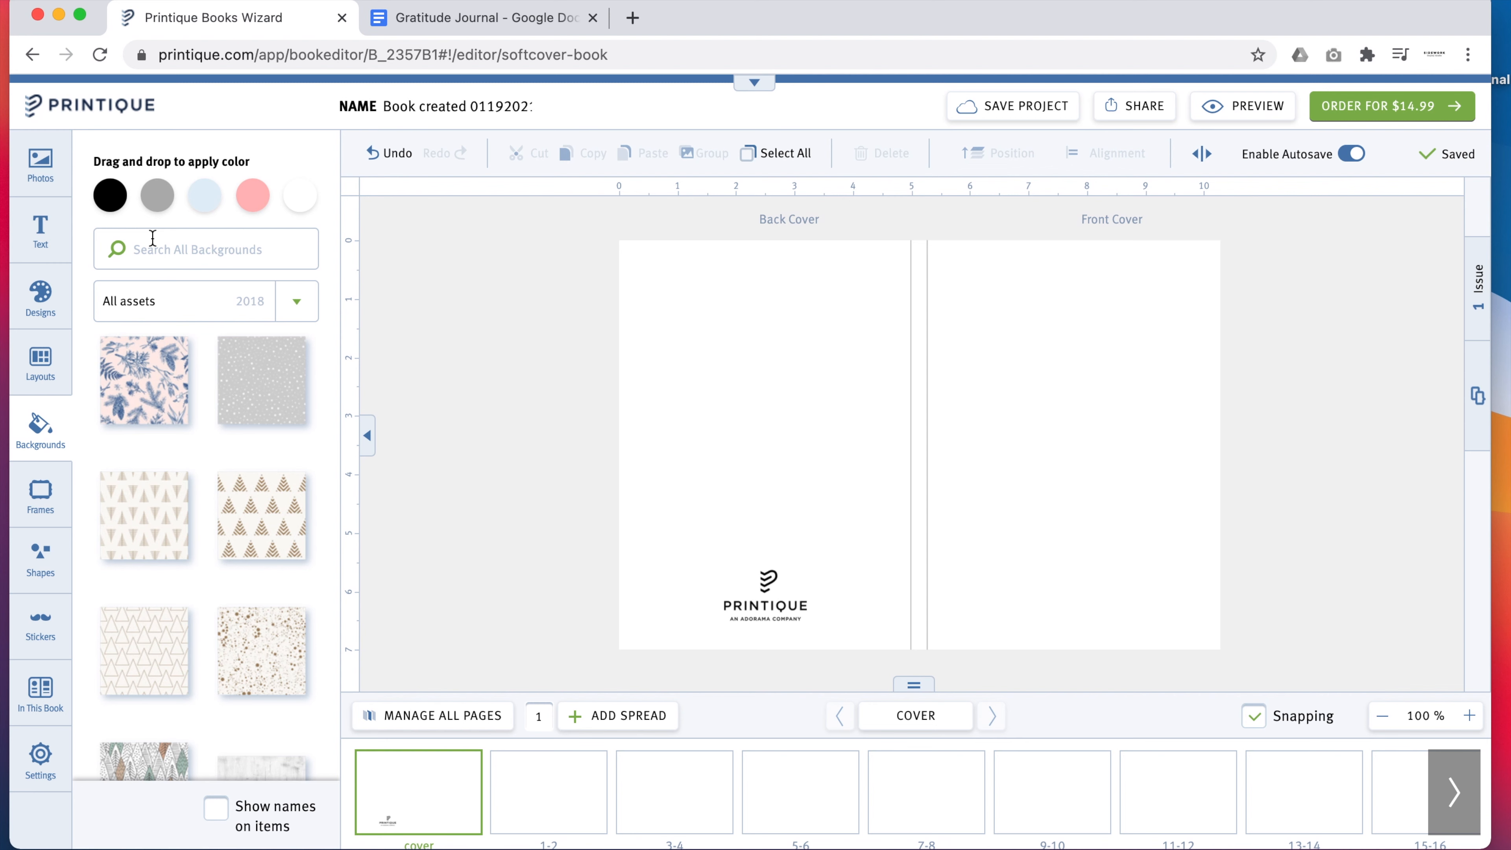
type("watercolor")
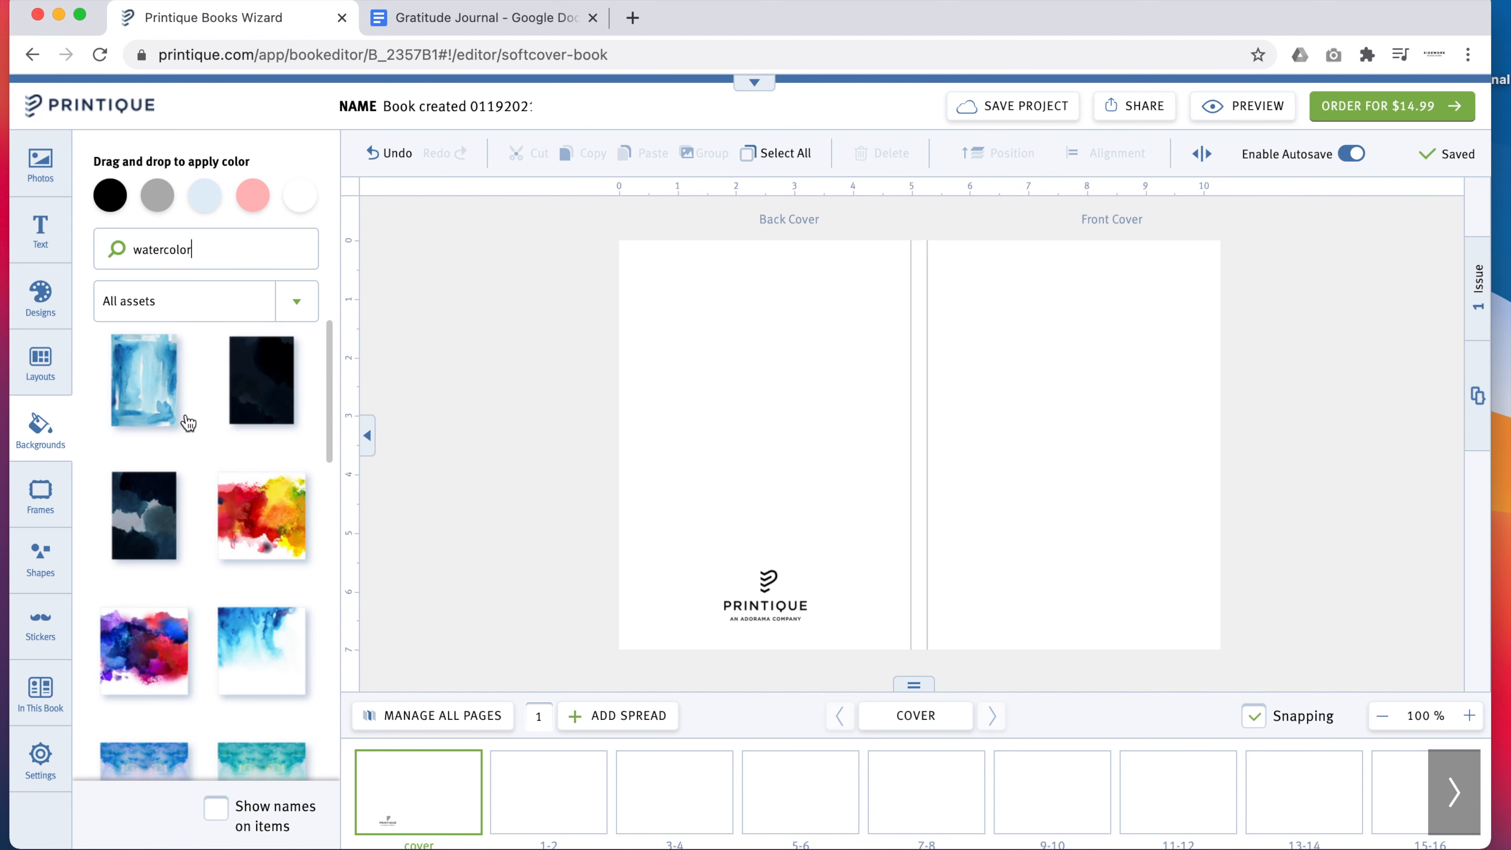
scroll("down", 3)
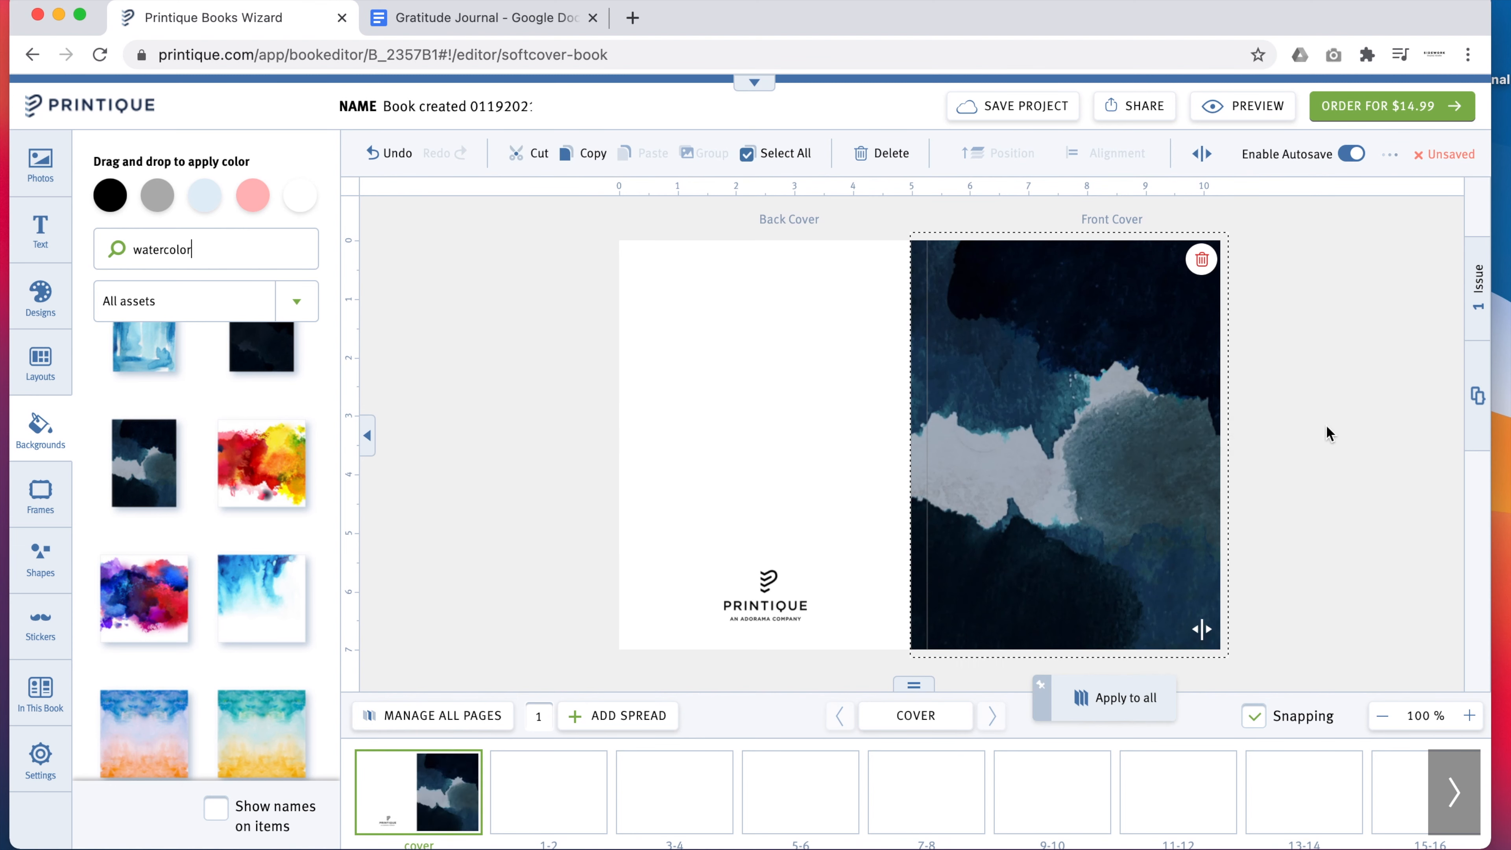
left_click(1350, 434)
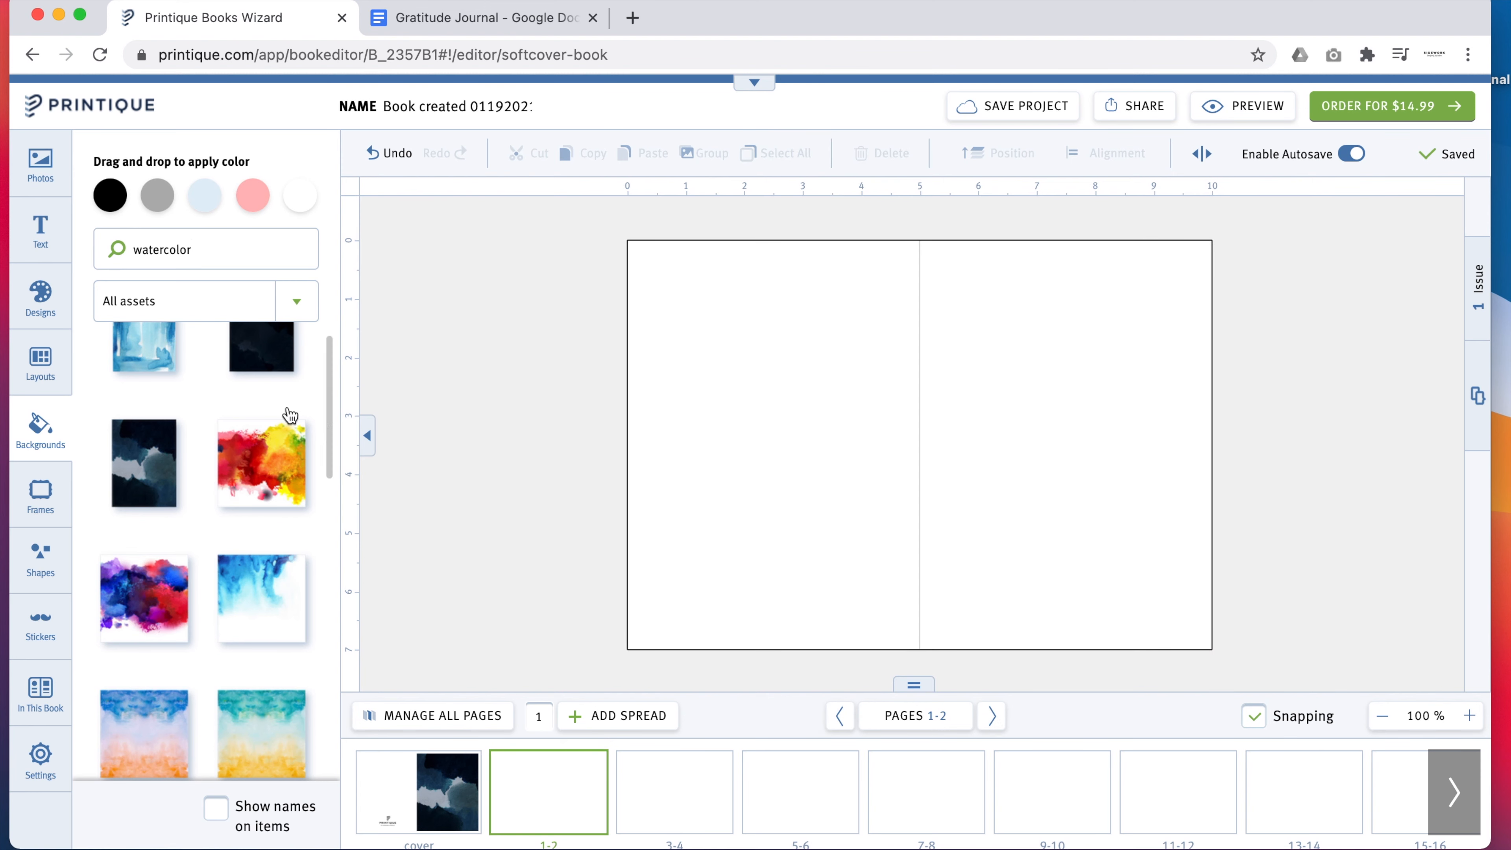
- Place mountains.jpg in the lower left of the pages 1-2 spread
left_click(39, 164)
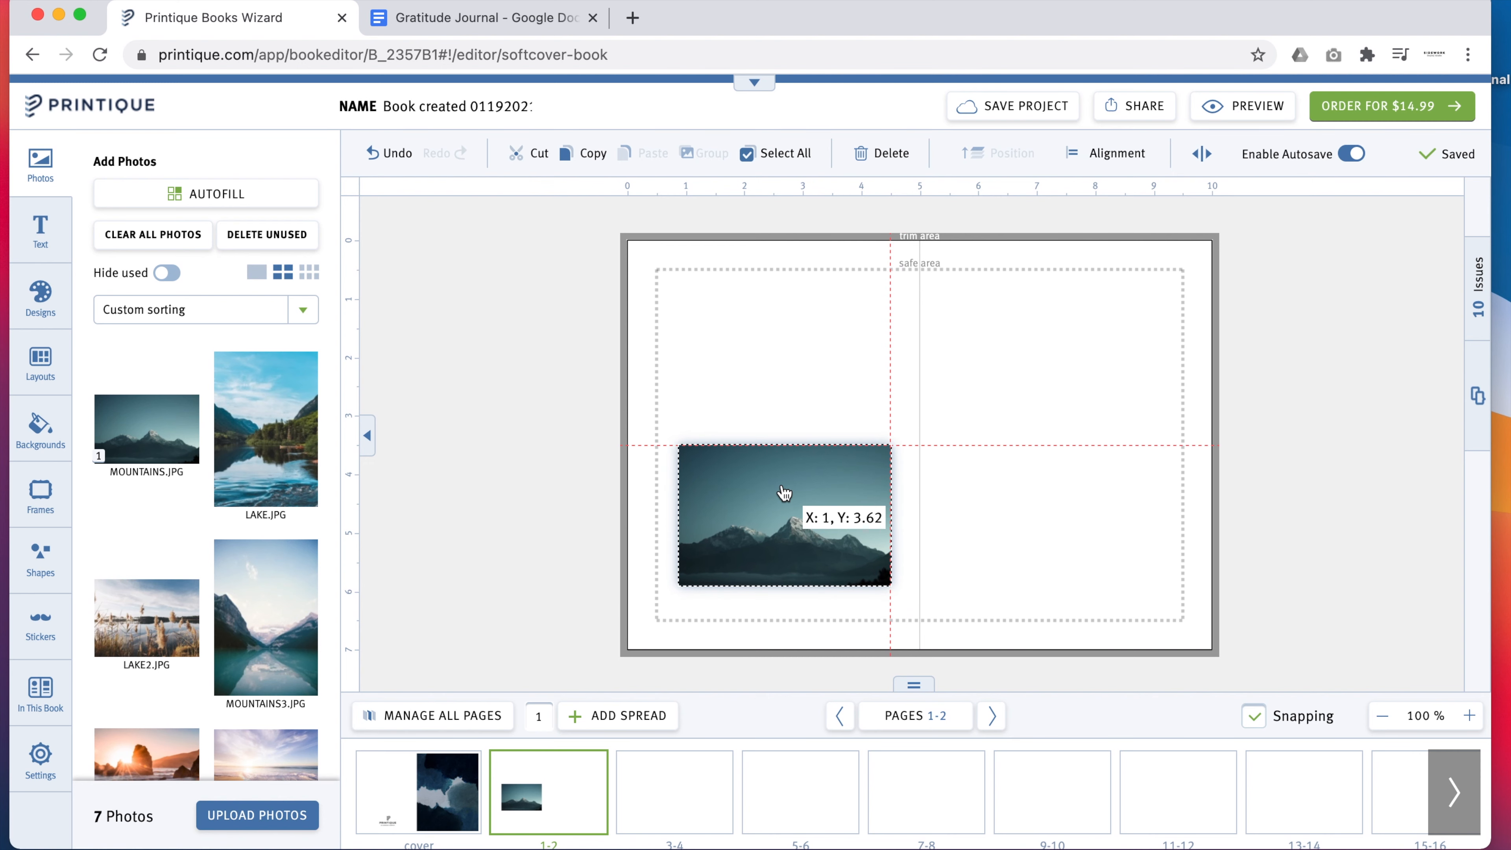
left_click(785, 515)
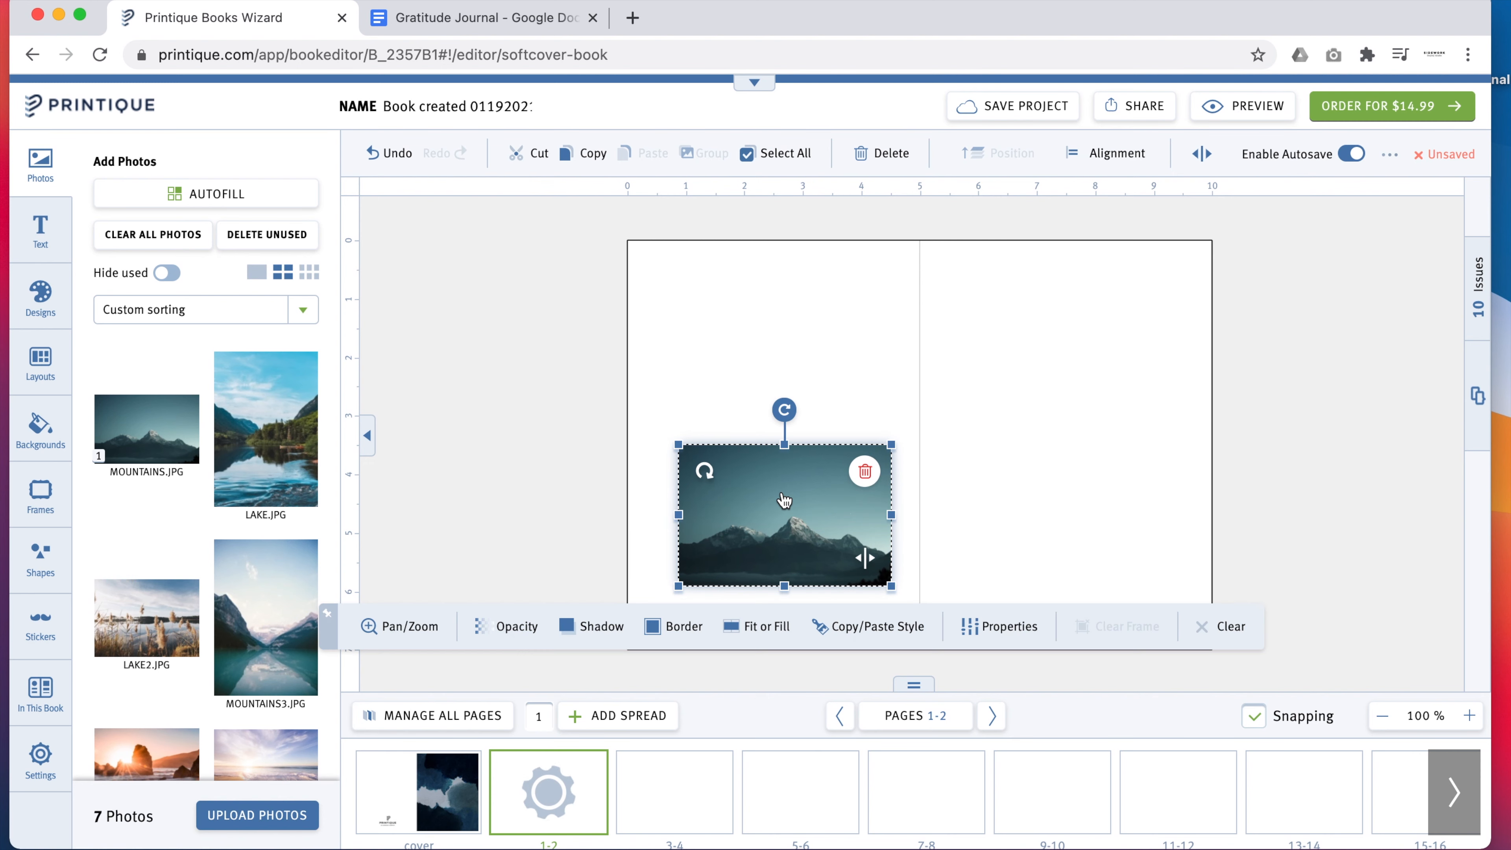
left_click(39, 232)
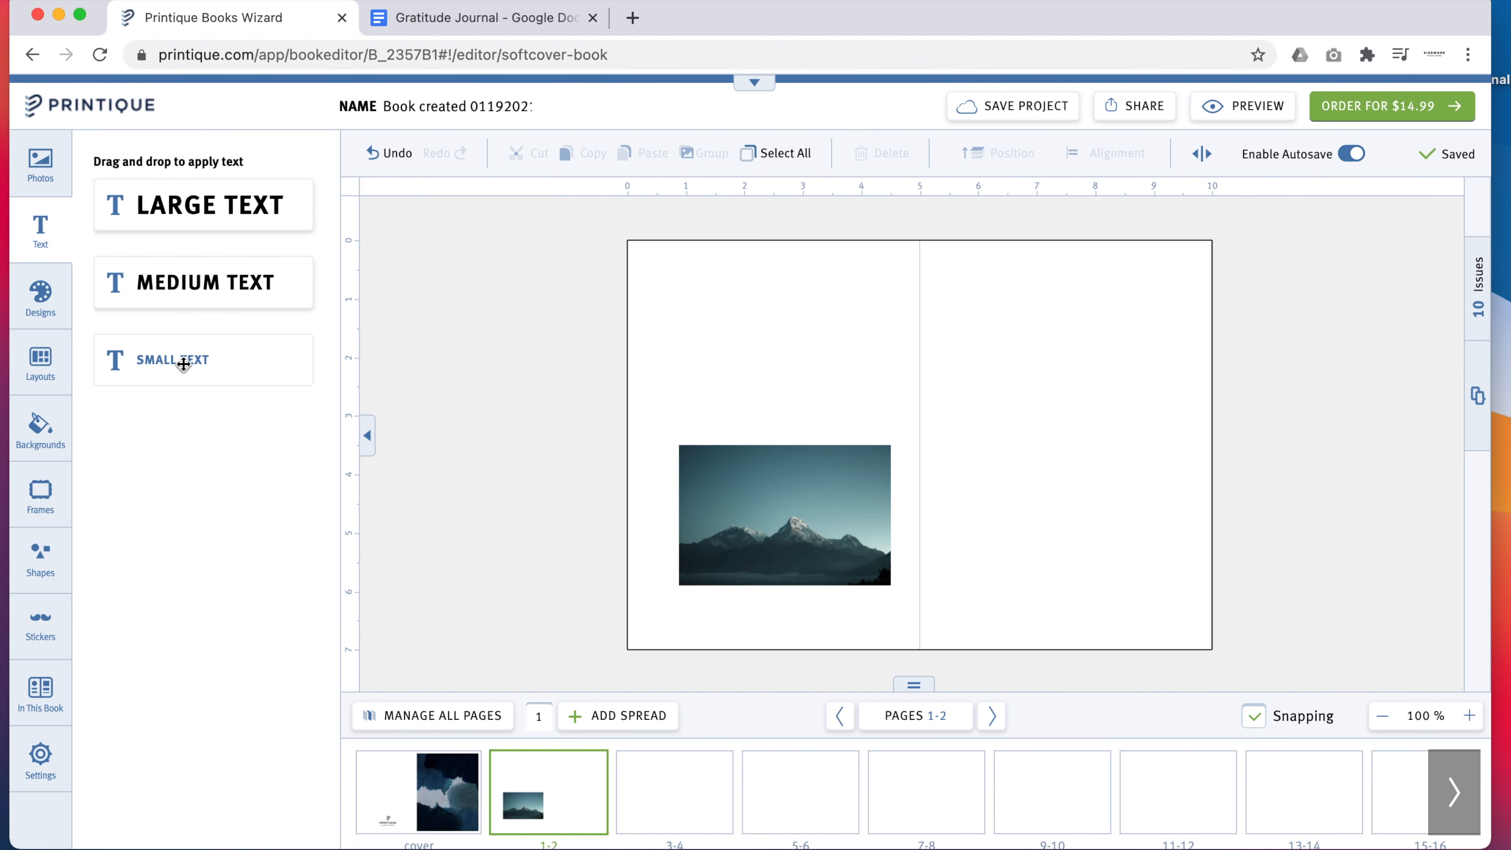
- Add a small text box on page 1 reading 'THIS JOURNAL BELONGS TO:'
left_click(172, 360)
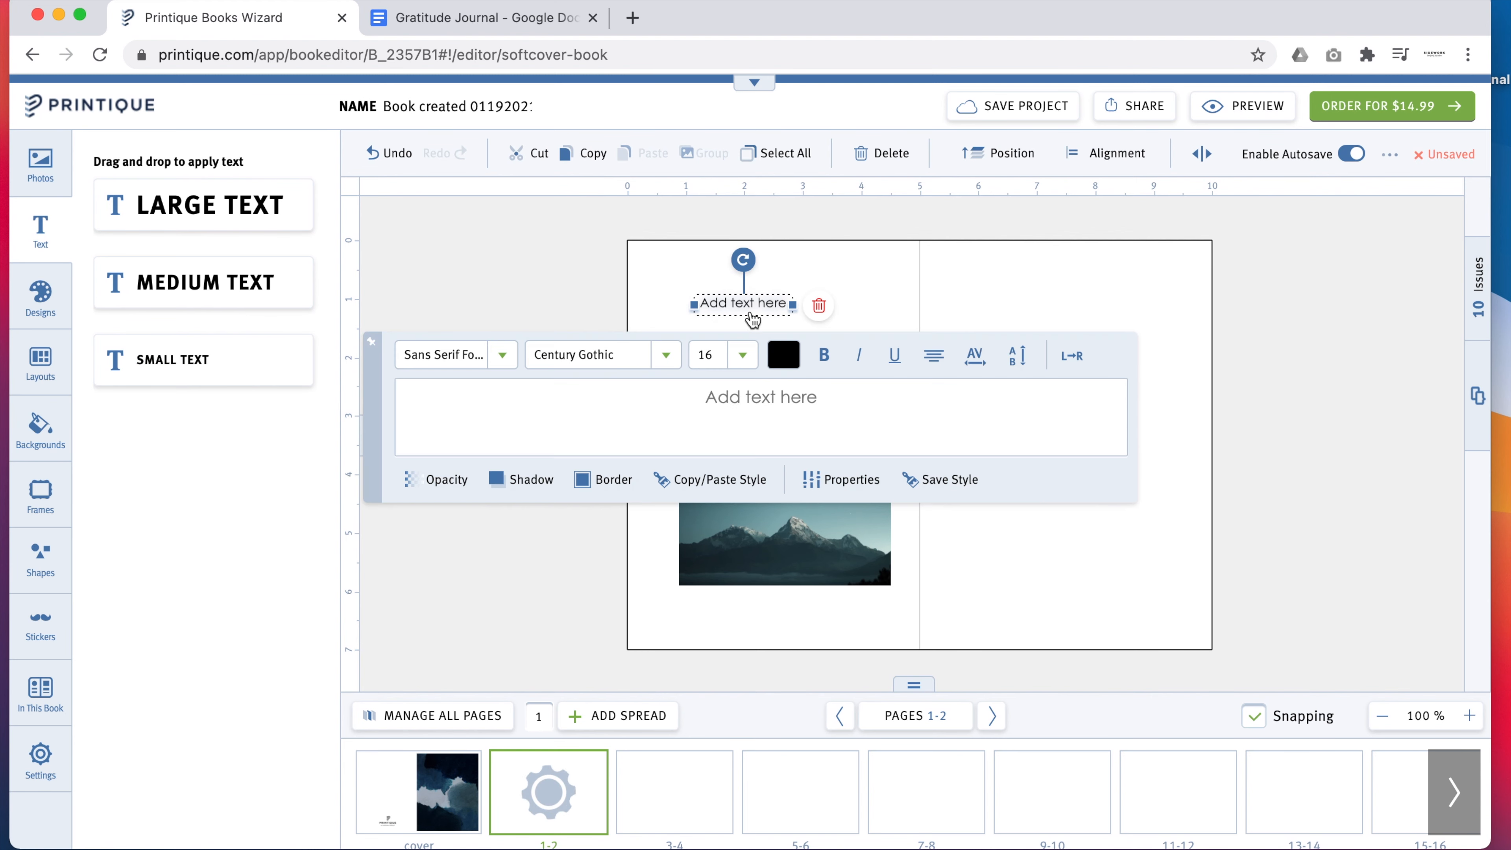
type("THIS")
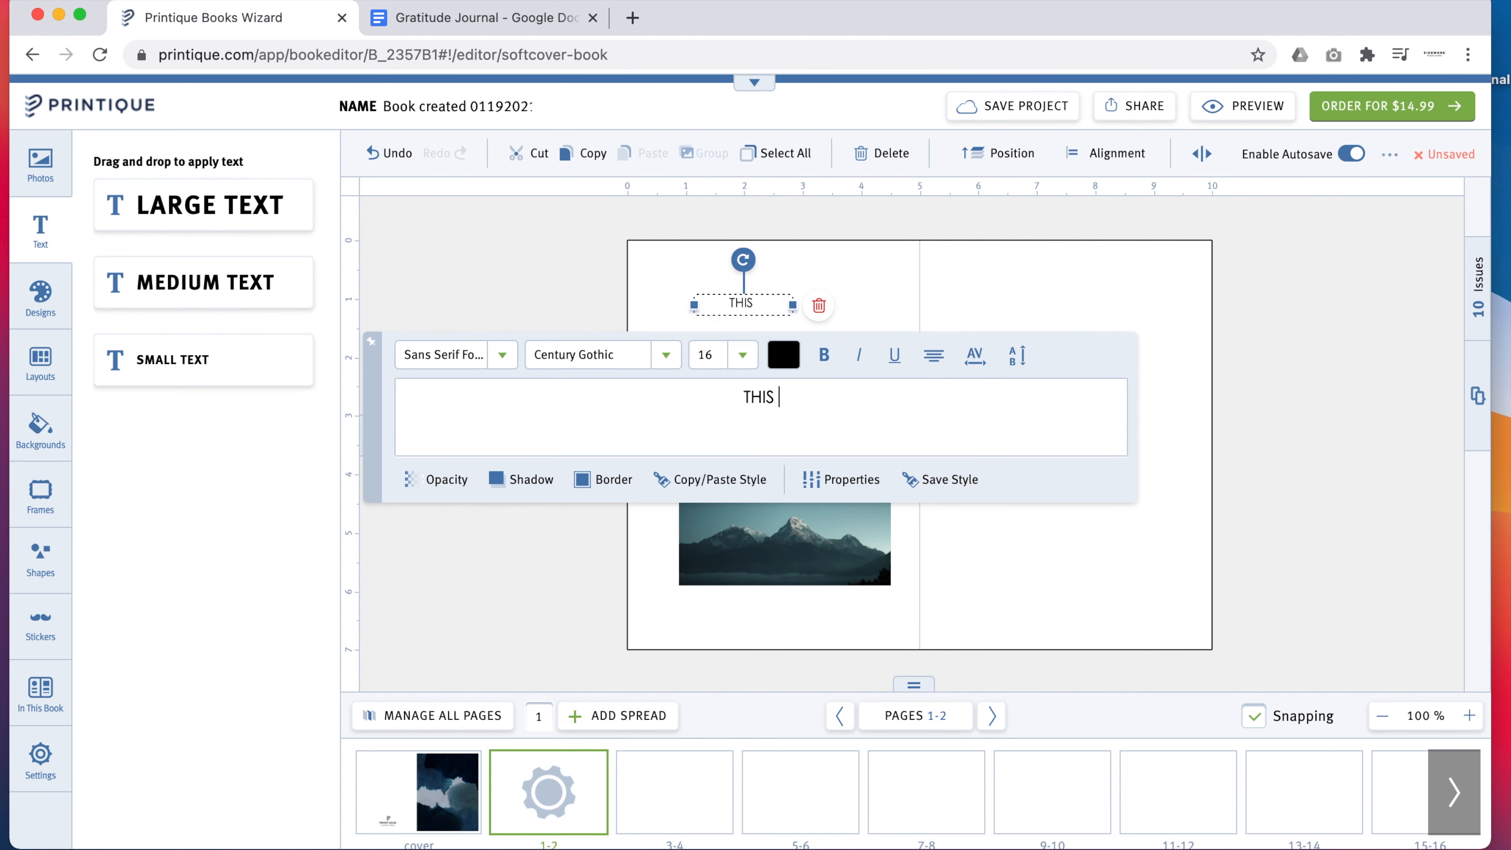
type("JOURNAL BELO")
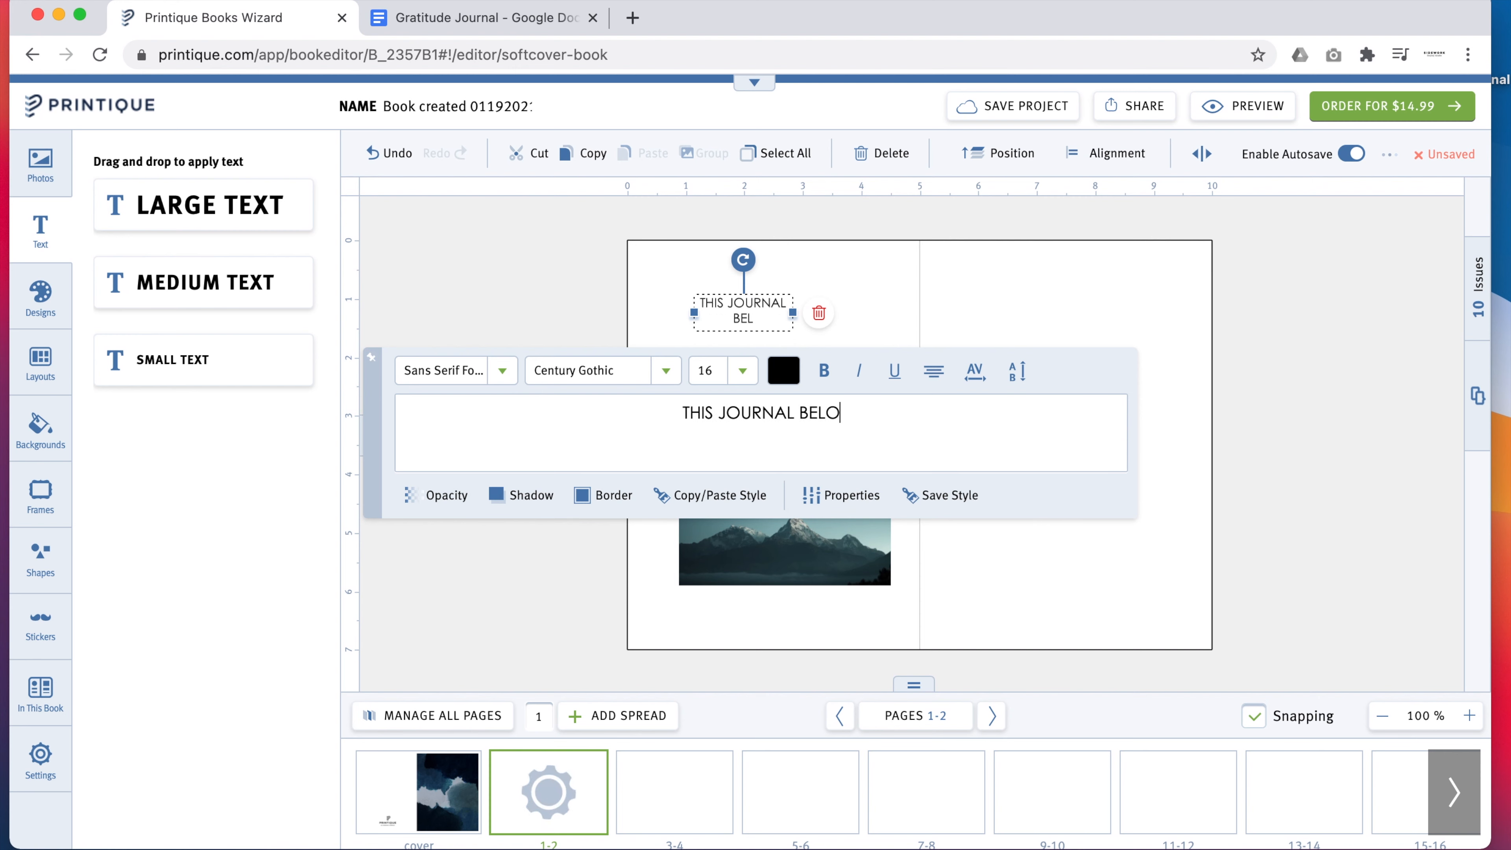
type("NGS TO:")
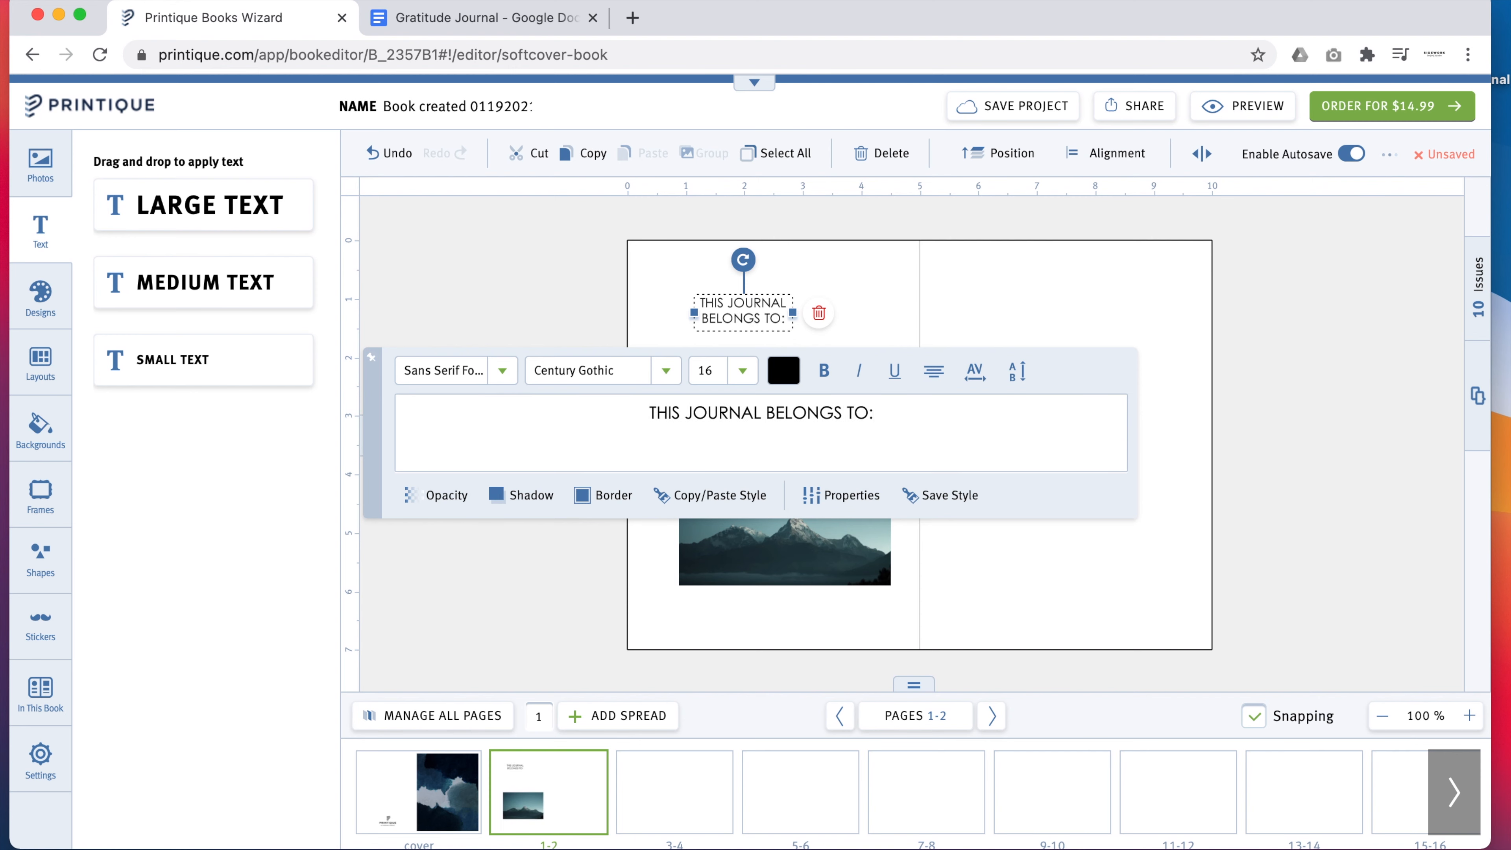
- Set the heading to size 14 and center it on one line near the top
left_click(721, 370)
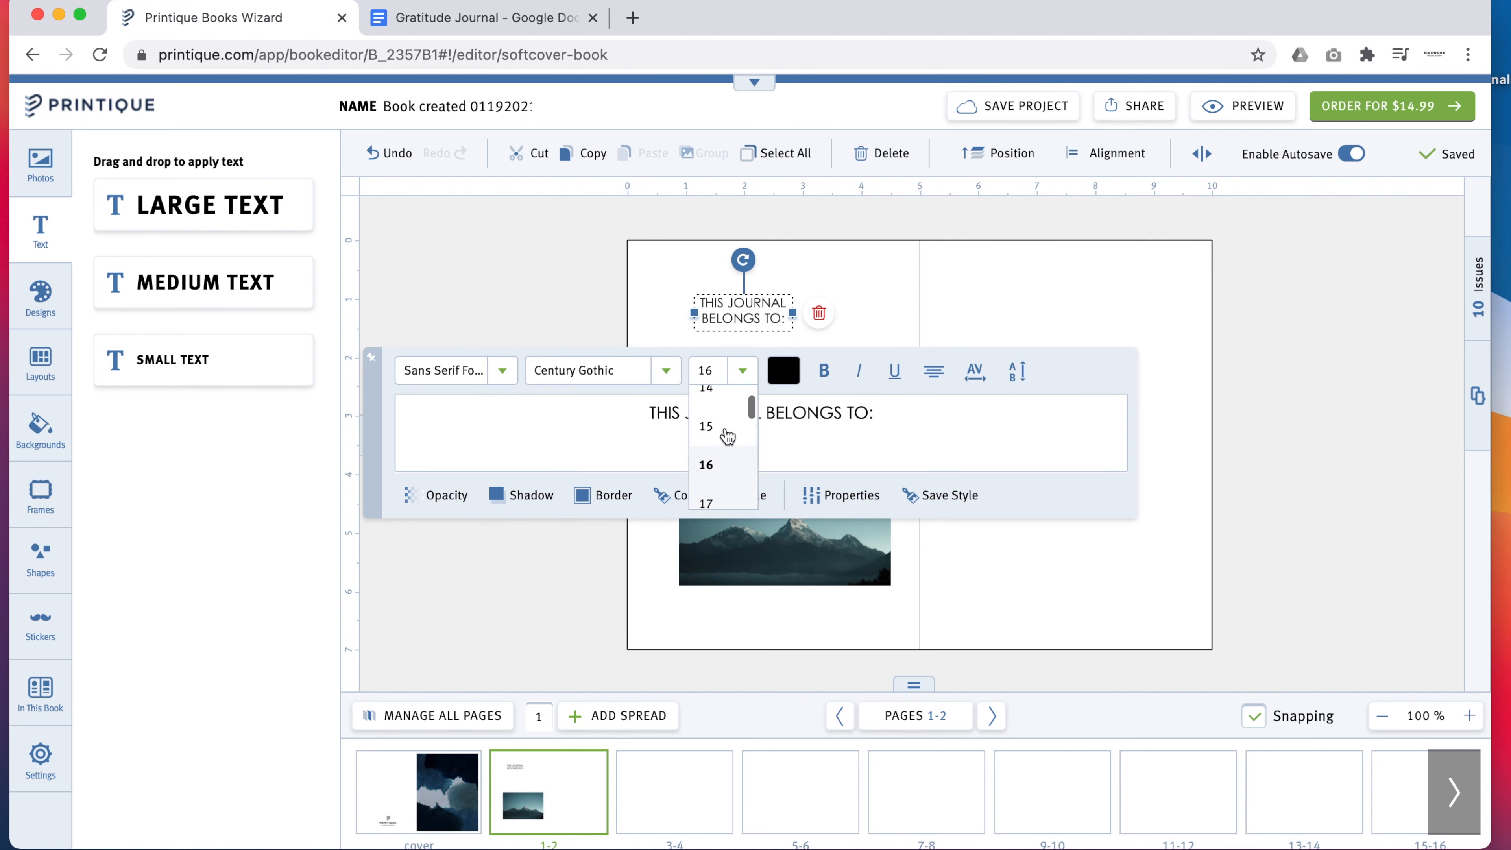
left_click(705, 390)
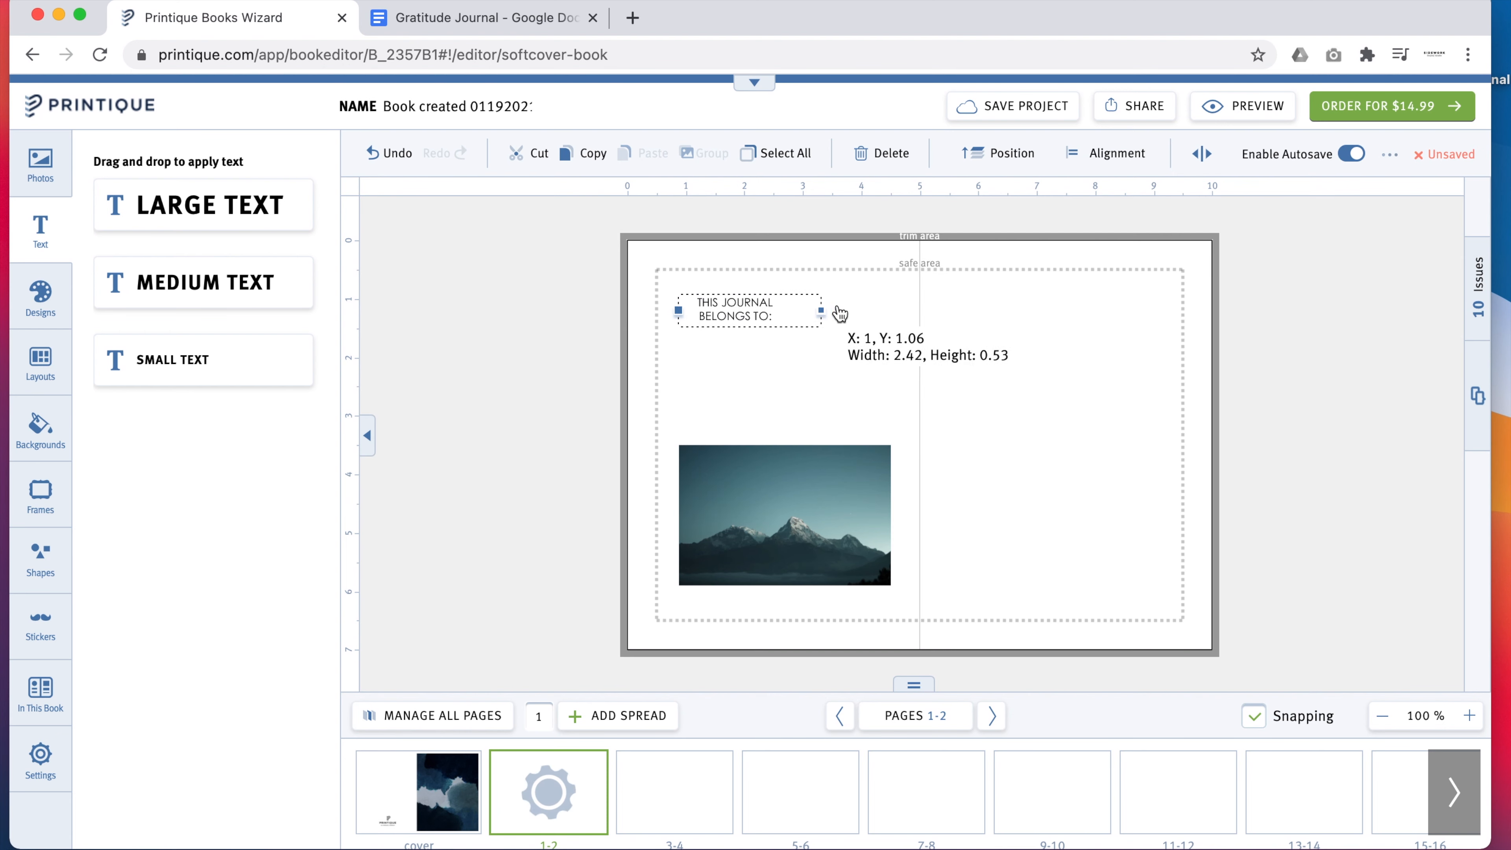
double_click(747, 309)
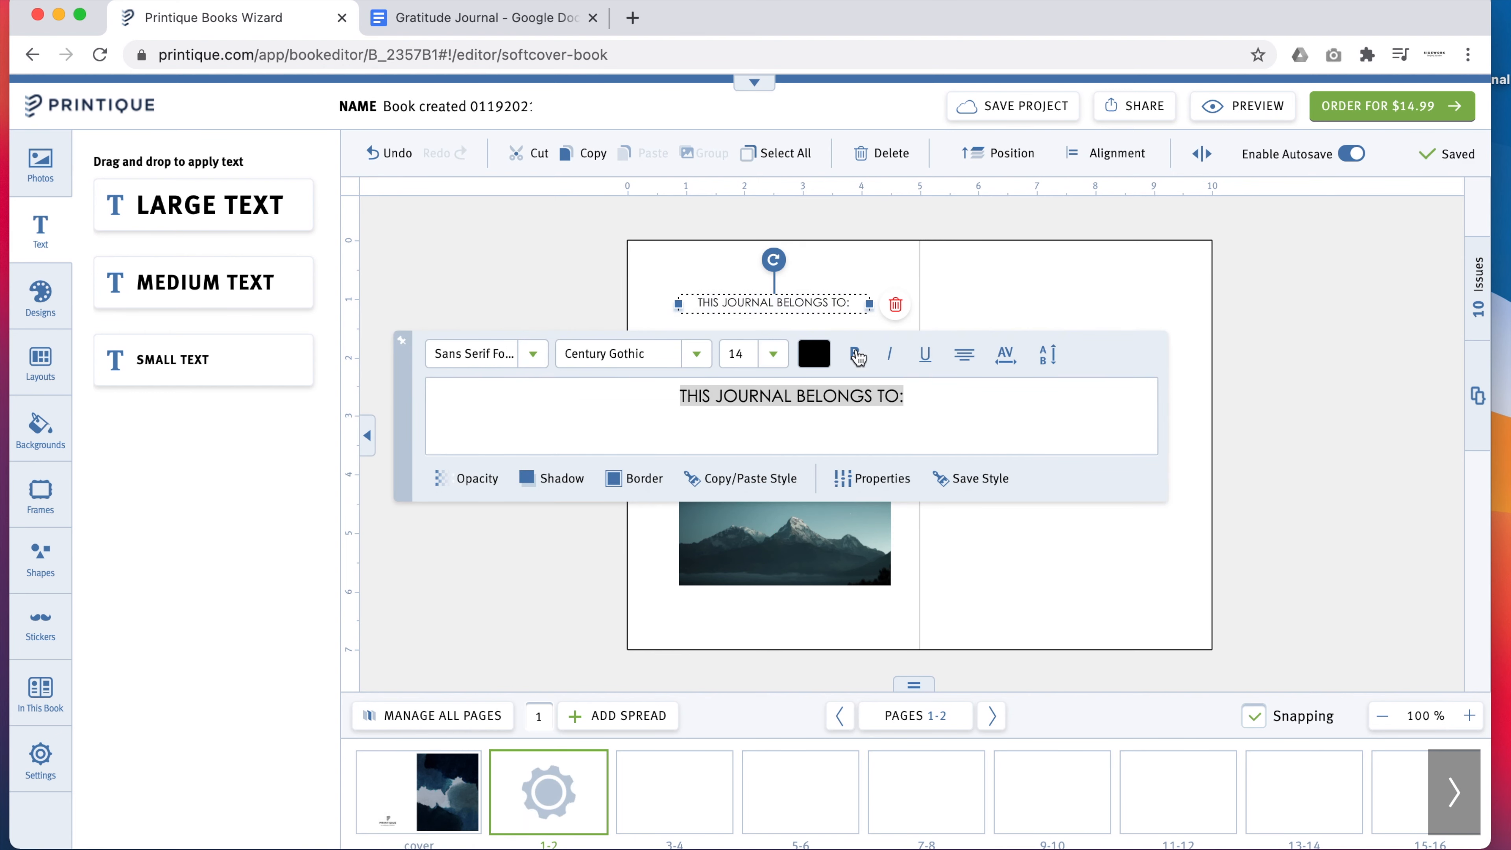
left_click(963, 355)
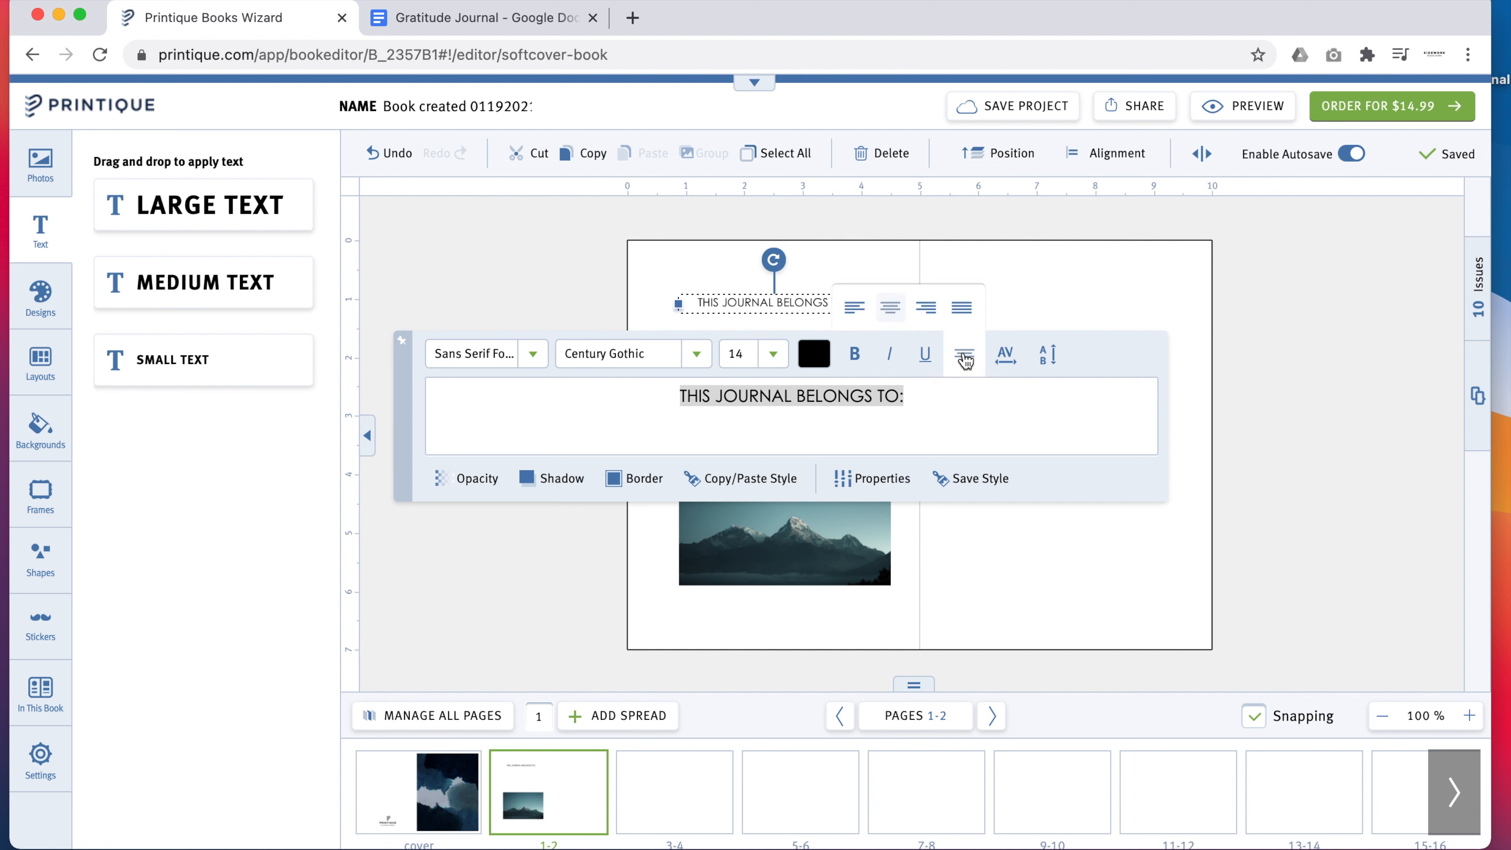
left_click(870, 249)
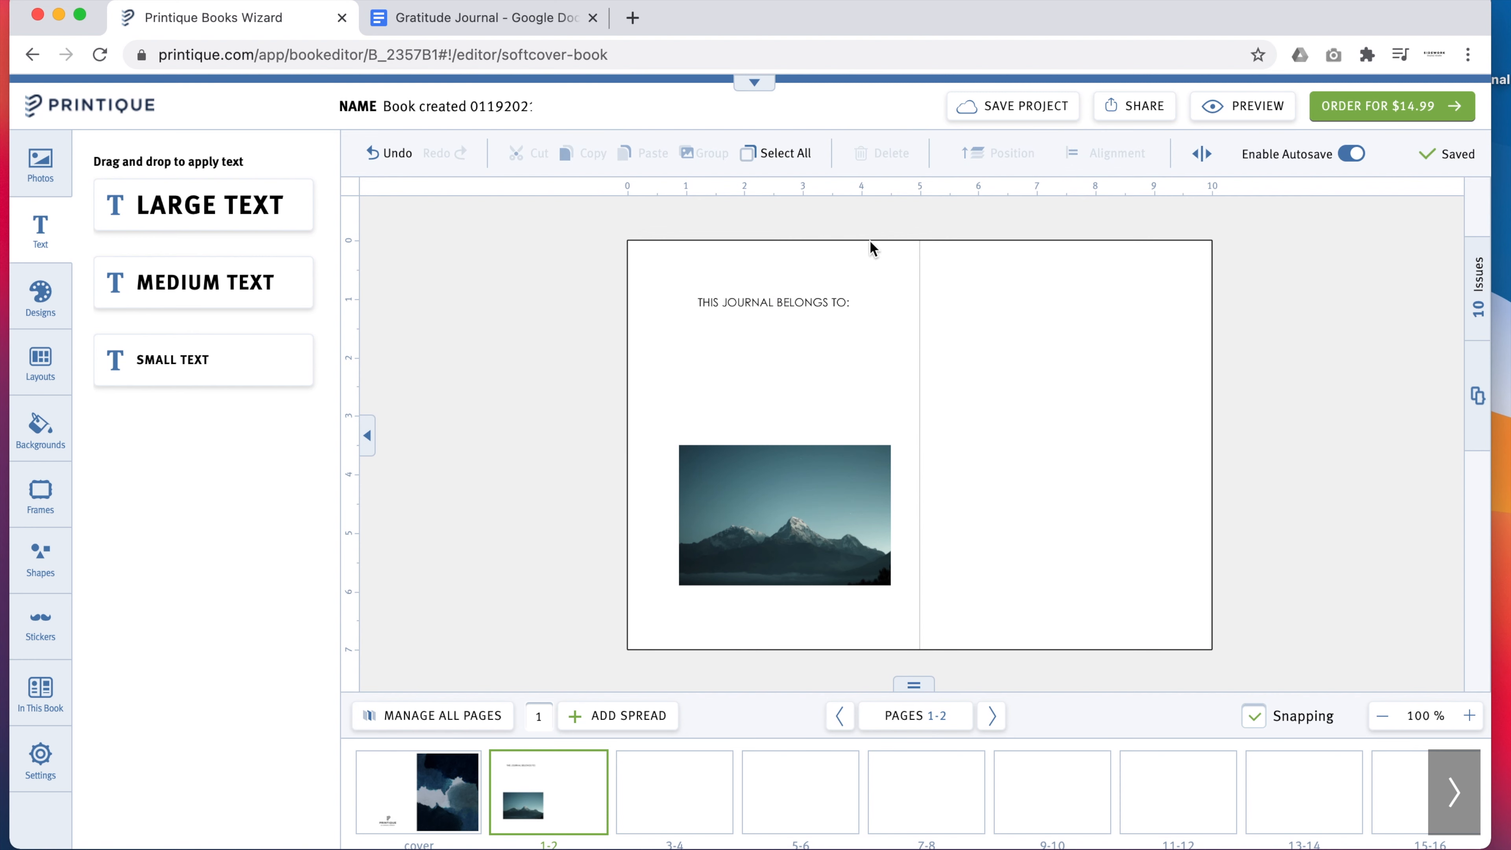
mouse_move(886, 250)
type("do")
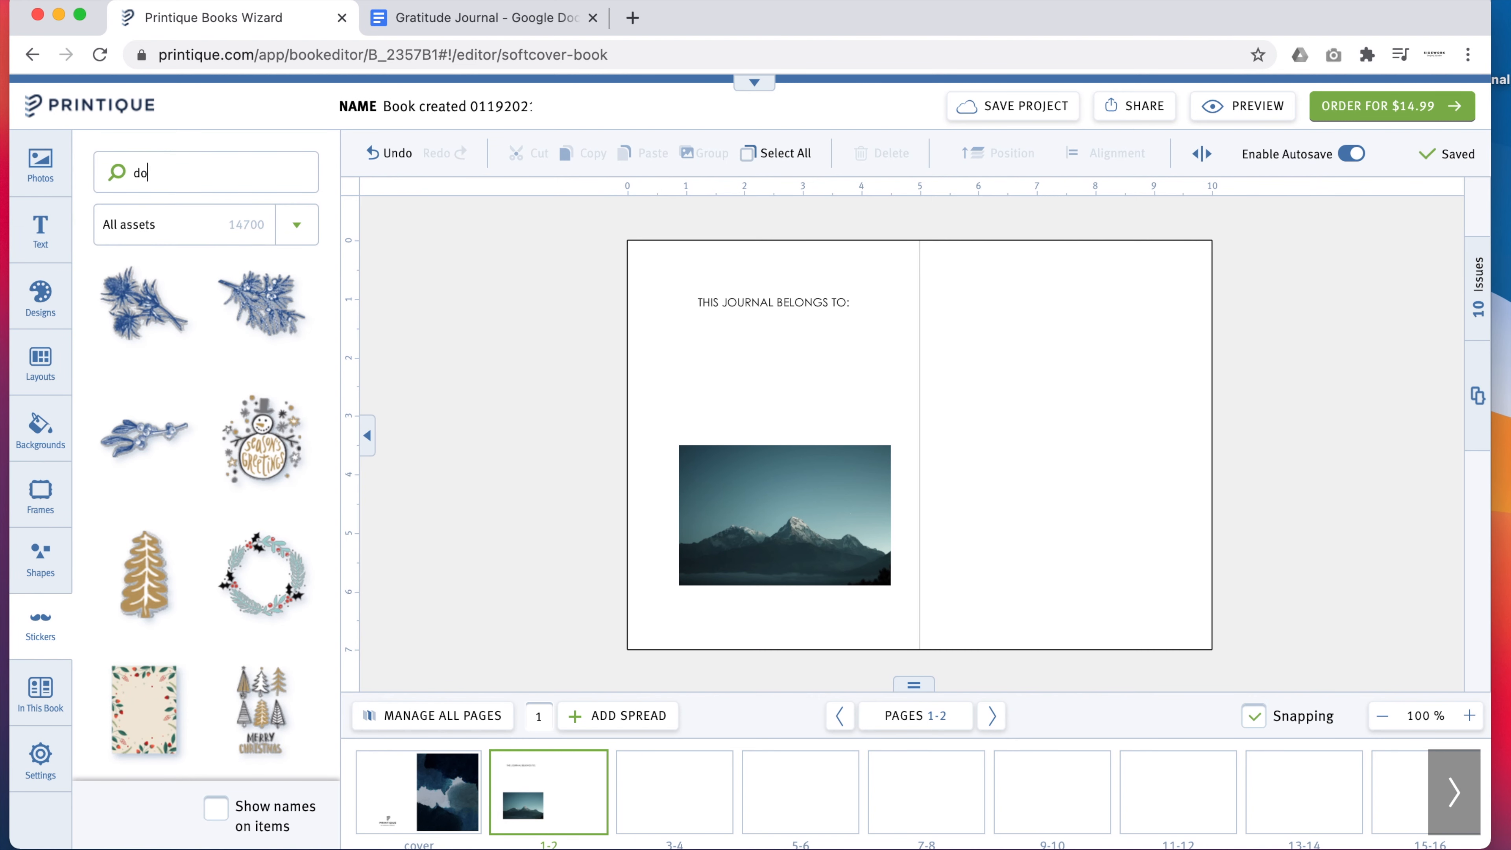
- Place a scattered dots sticker over the photo's lower-left corner and bring up its colour fill
type("ts")
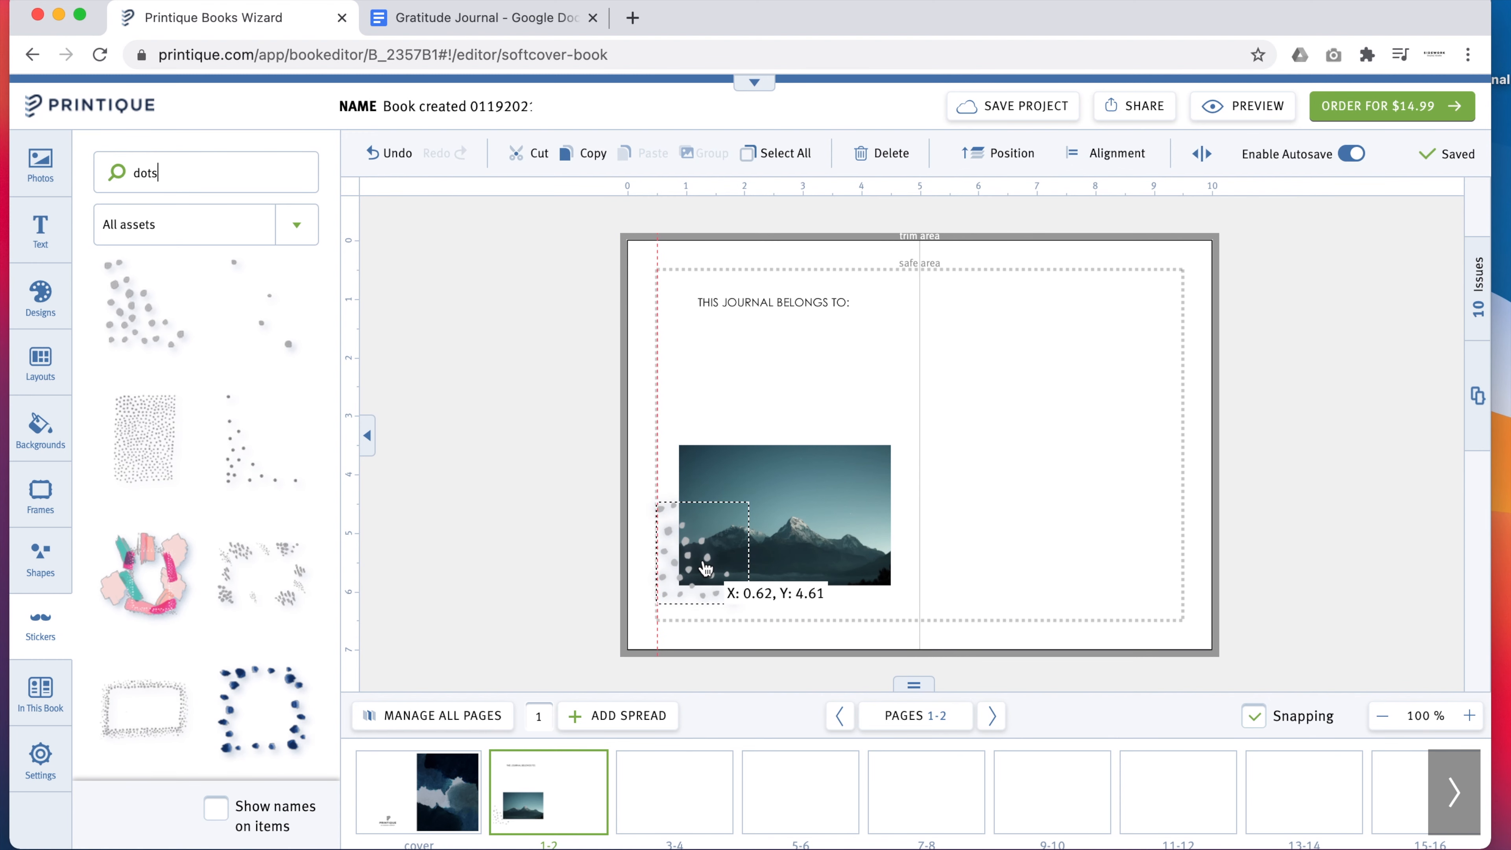
left_click(704, 568)
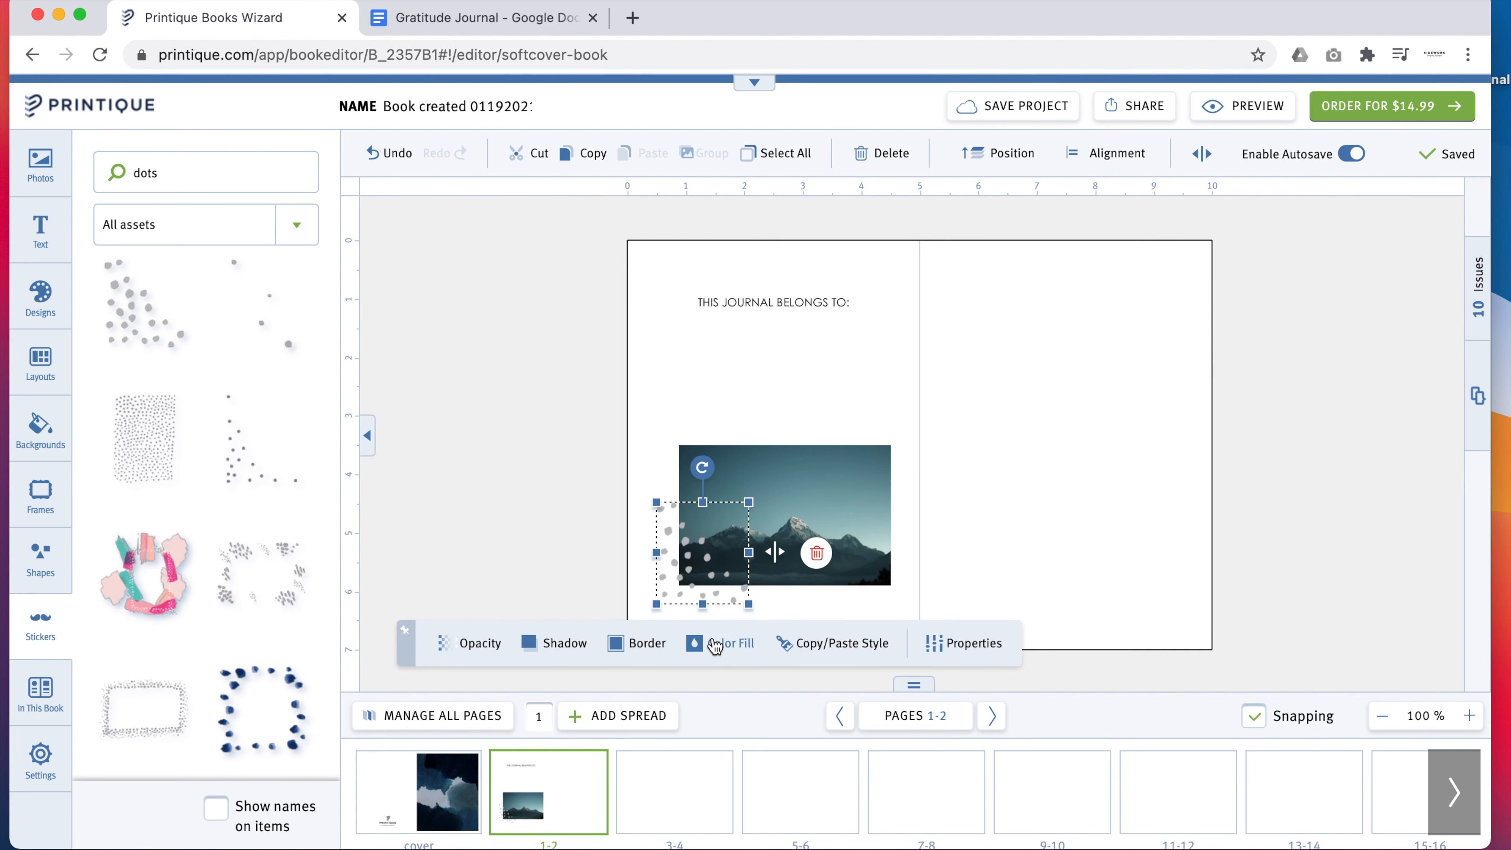
left_click(730, 644)
type("line")
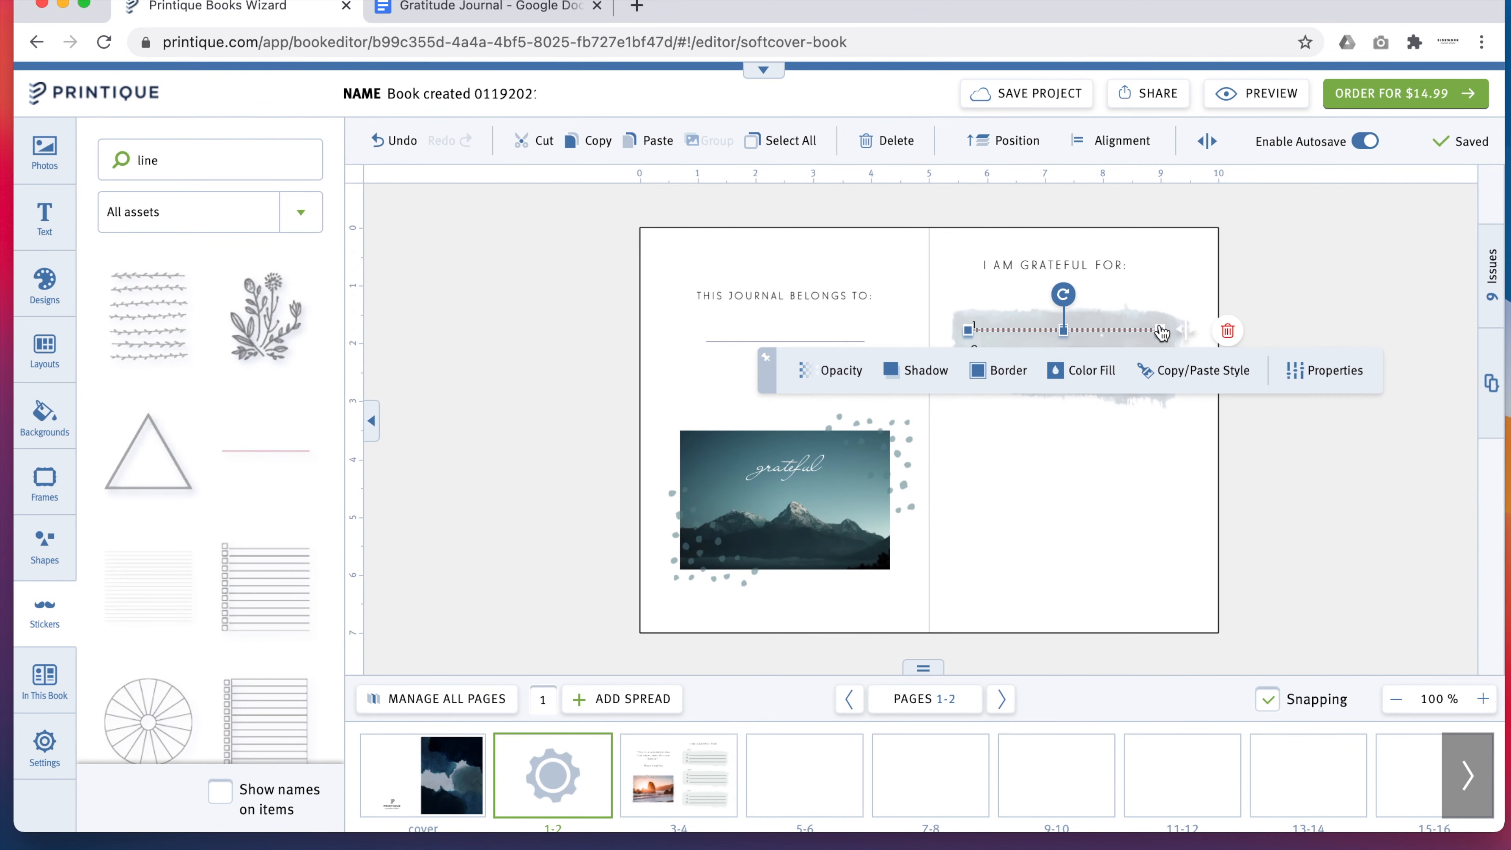
- Build page 2's I AM GRATEFUL FOR: heading with three dated, lined brush-stroke entry blocks
left_click(1091, 370)
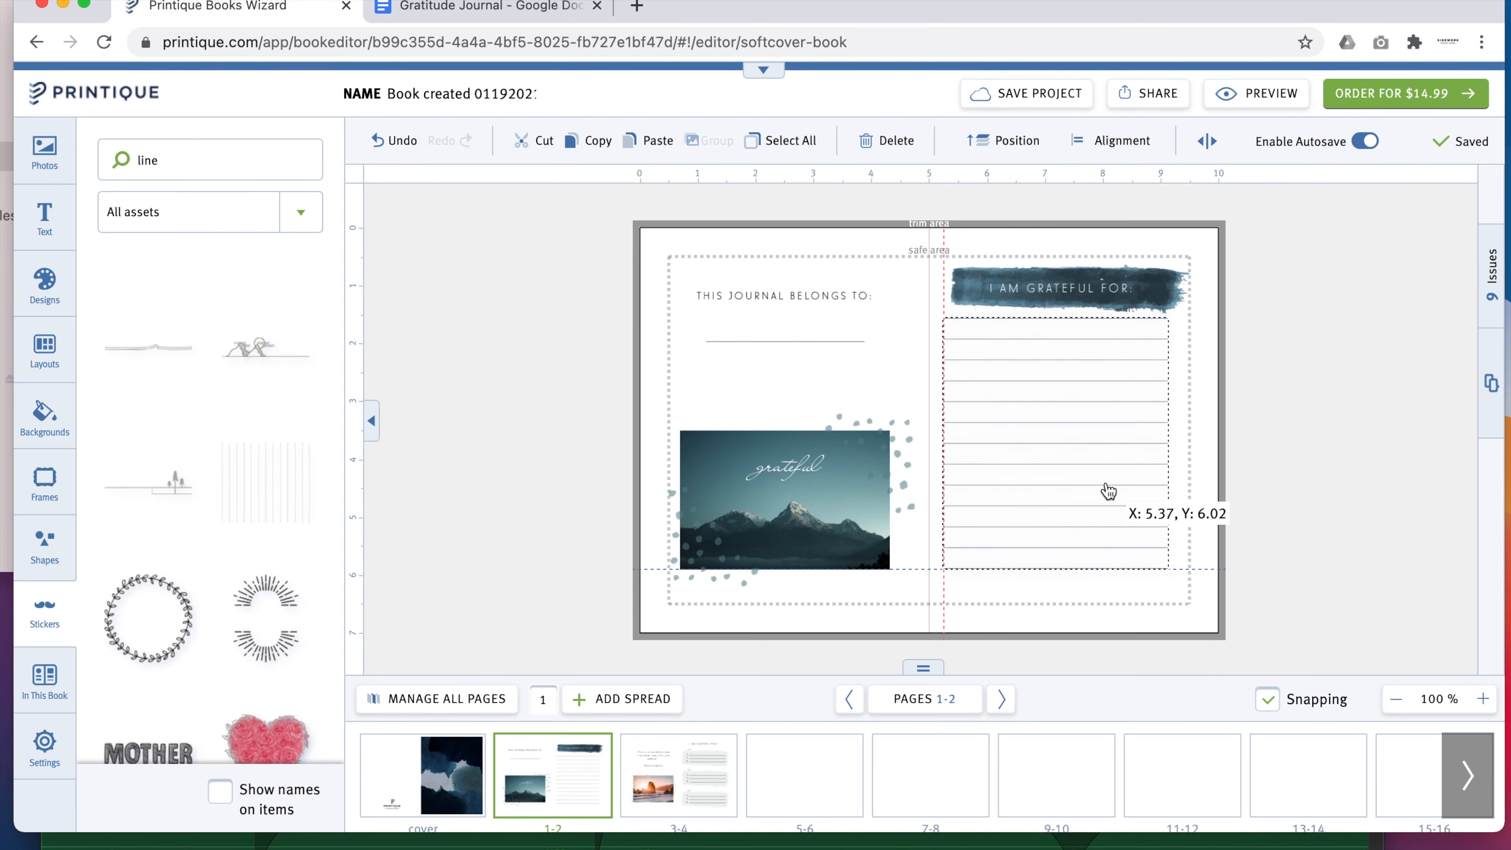
left_click(43, 222)
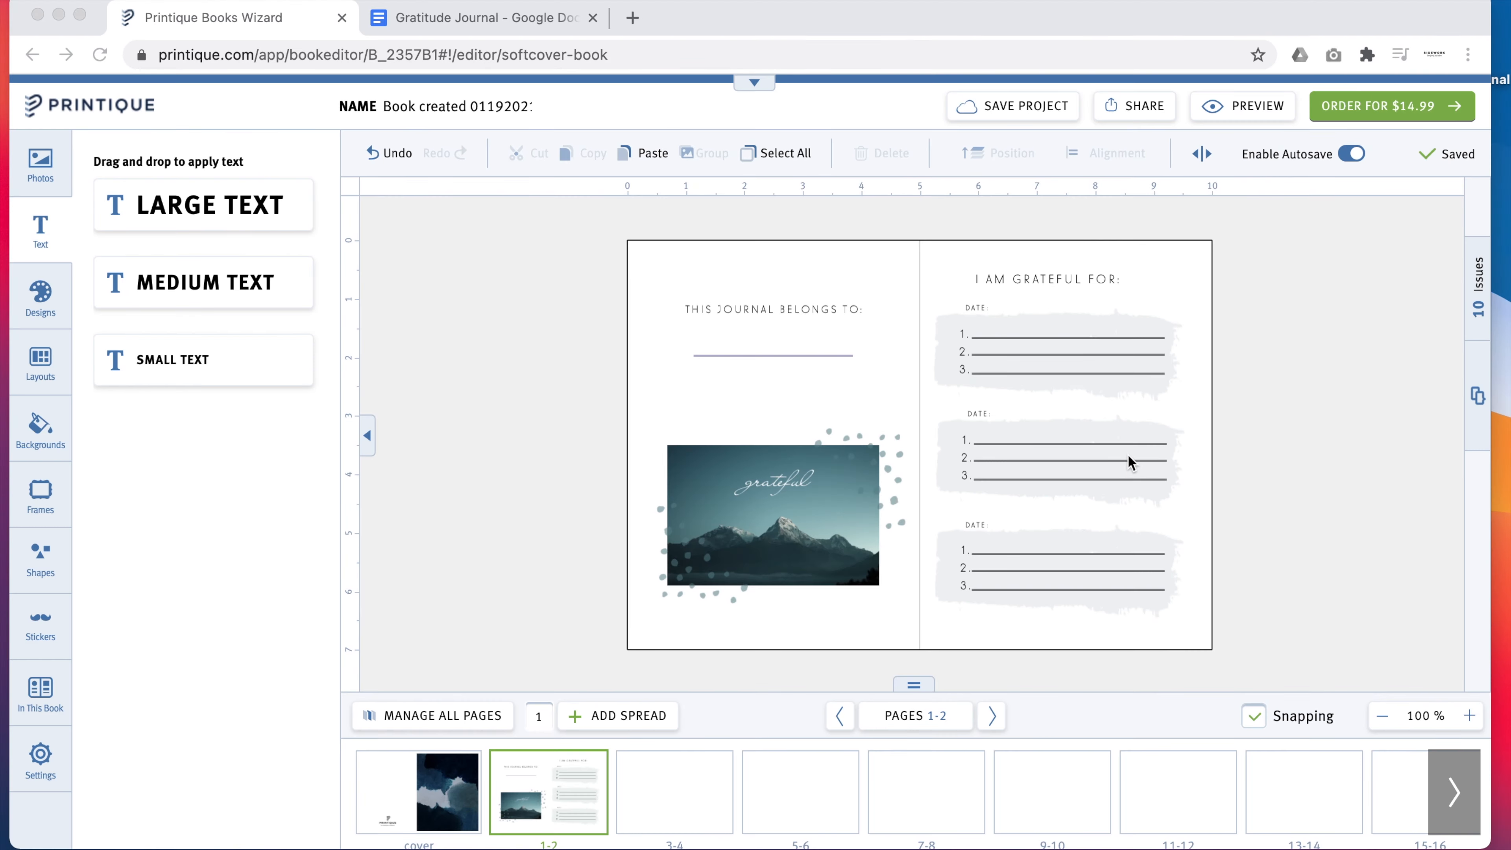
mouse_move(1253, 451)
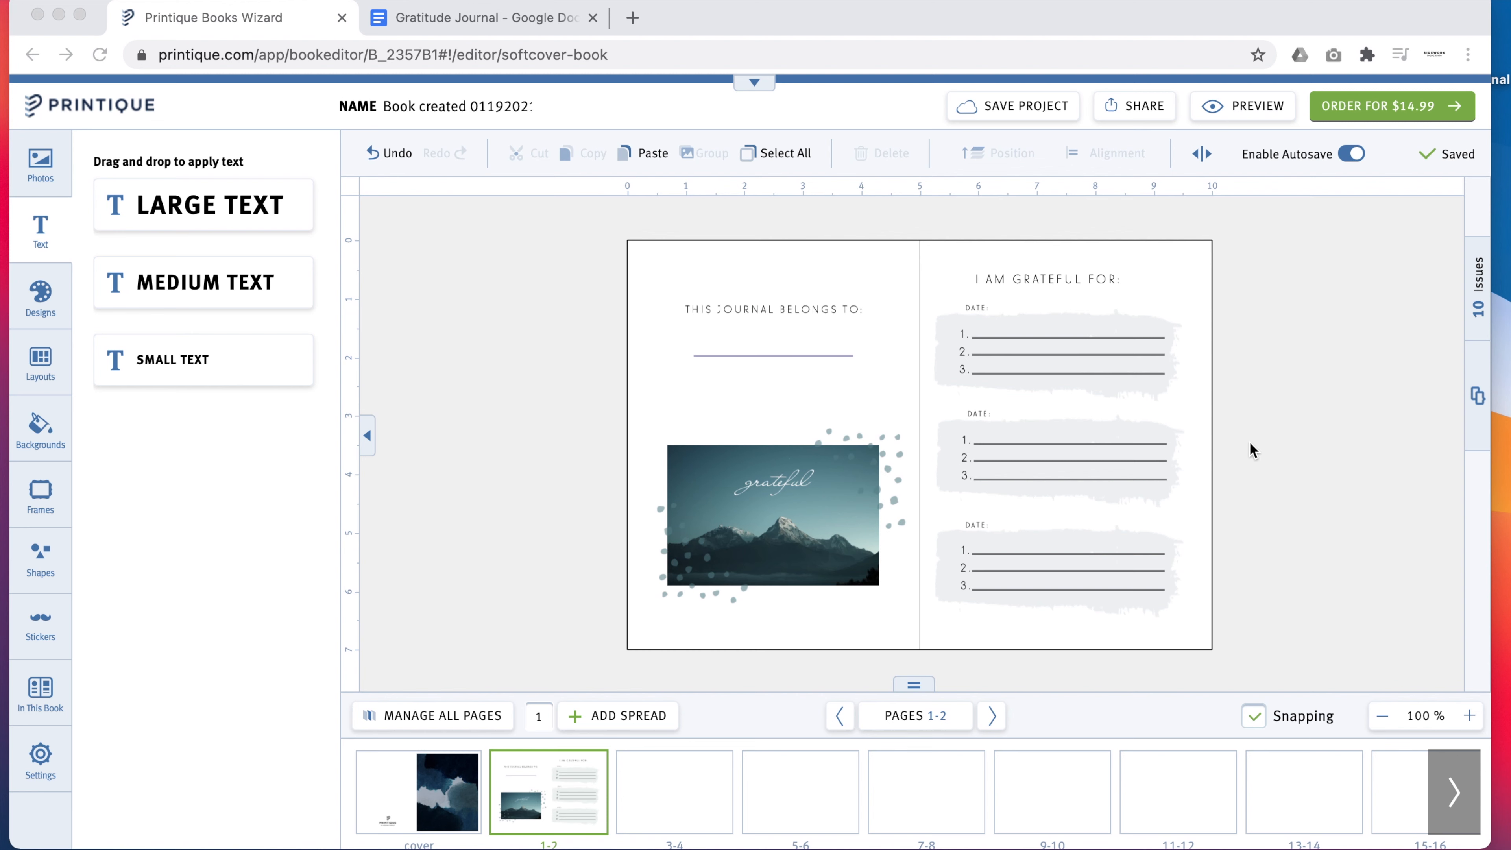
mouse_move(1141, 567)
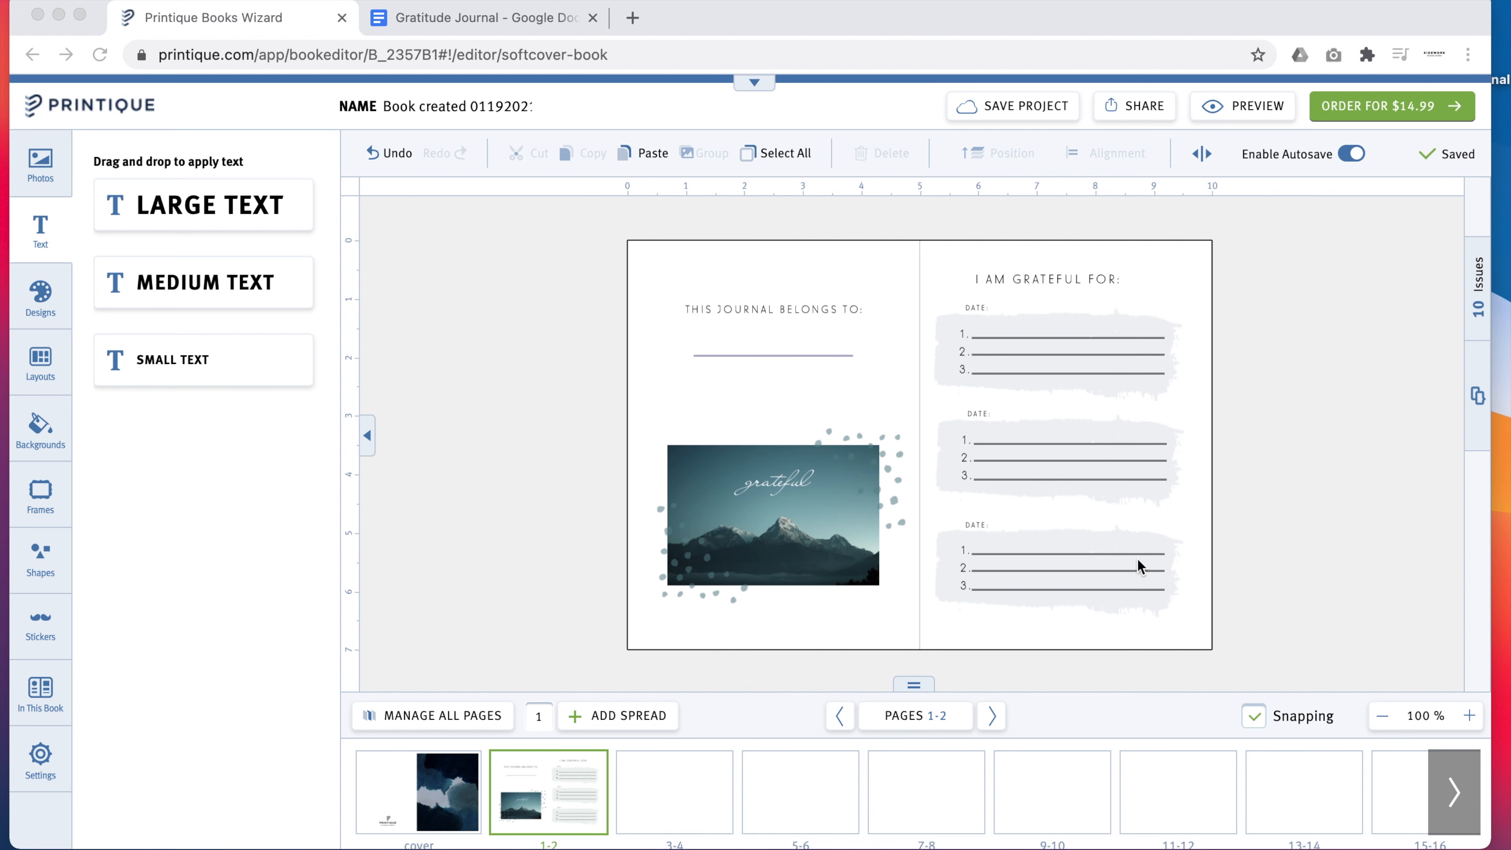
mouse_move(1106, 581)
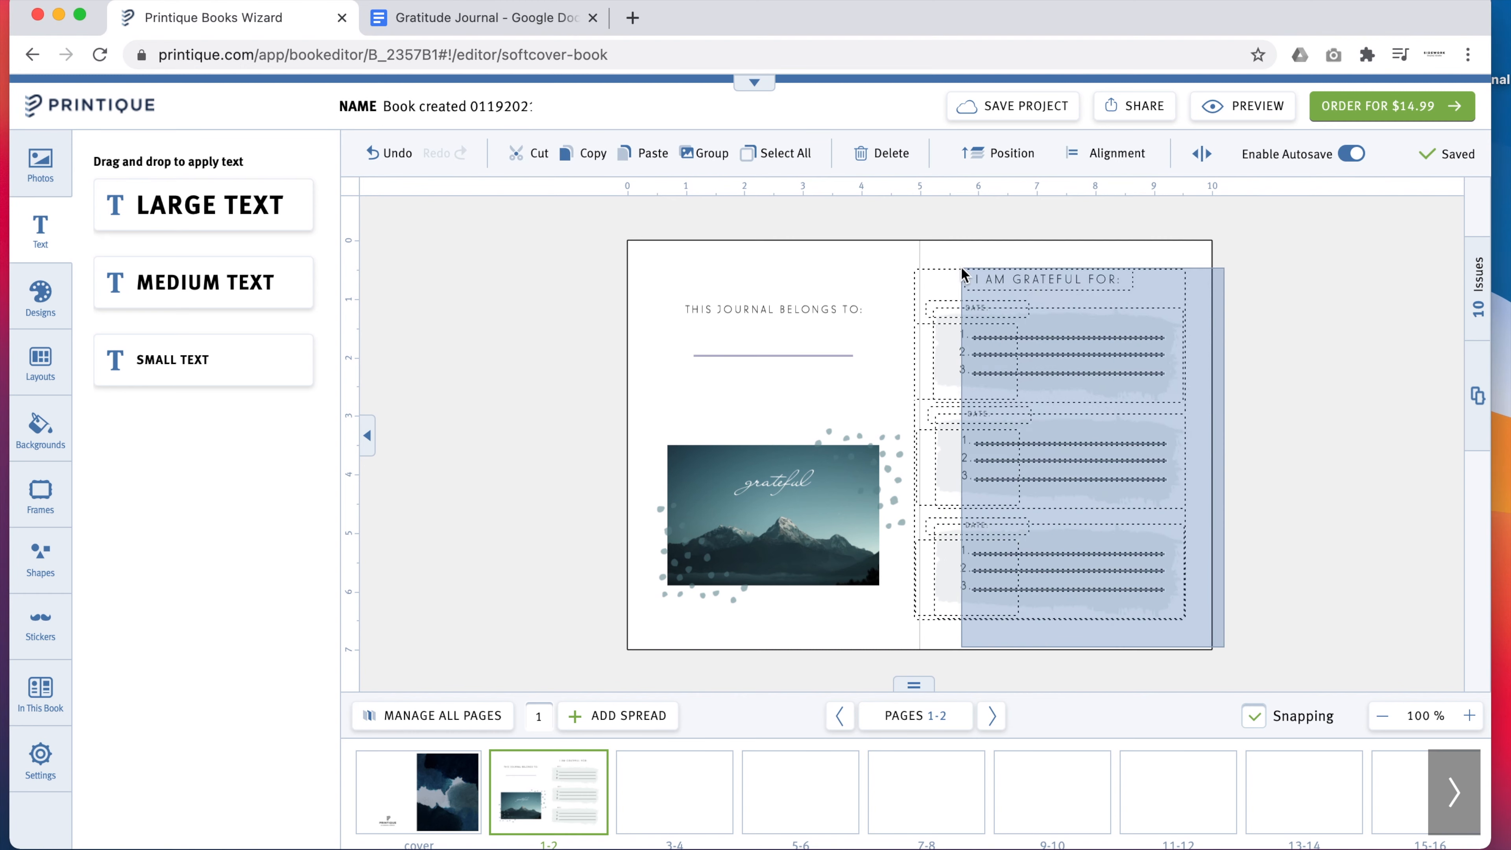
- Group the right page's heading and entry blocks, then move to blank pages 3-4
left_click(703, 154)
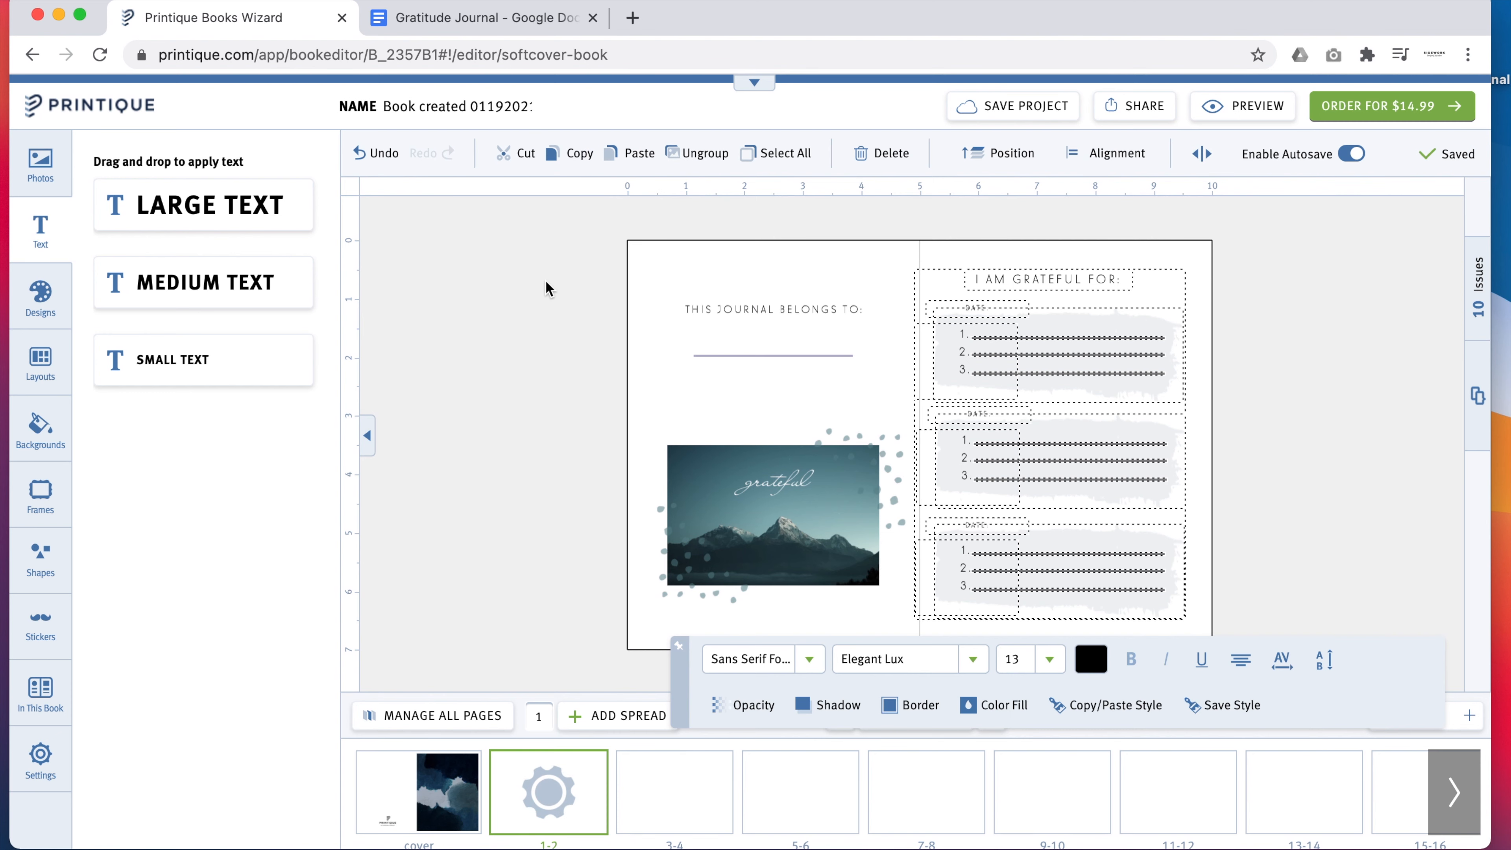
left_click(674, 792)
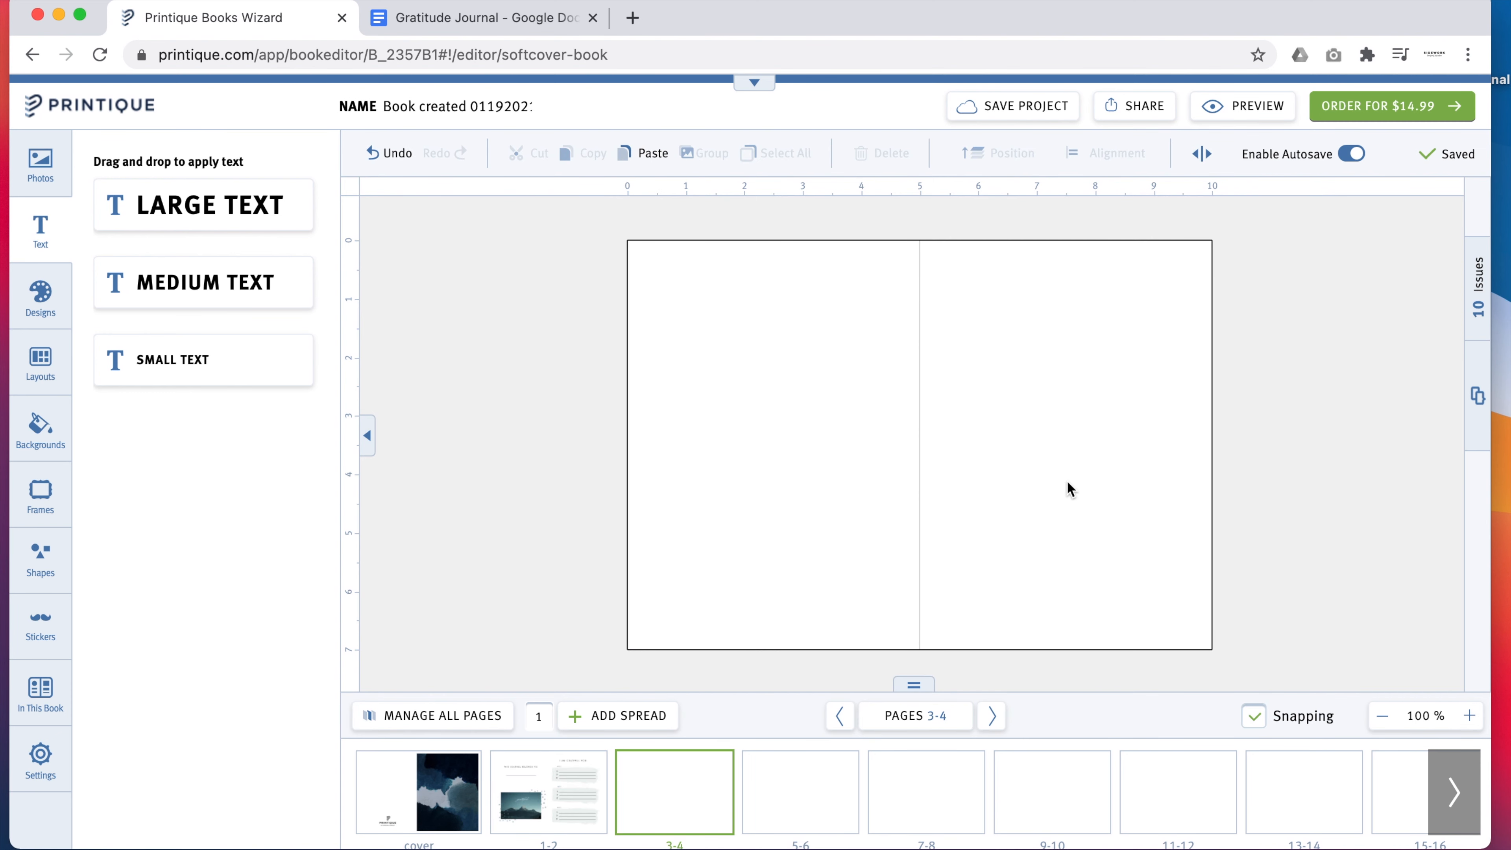
mouse_move(1168, 460)
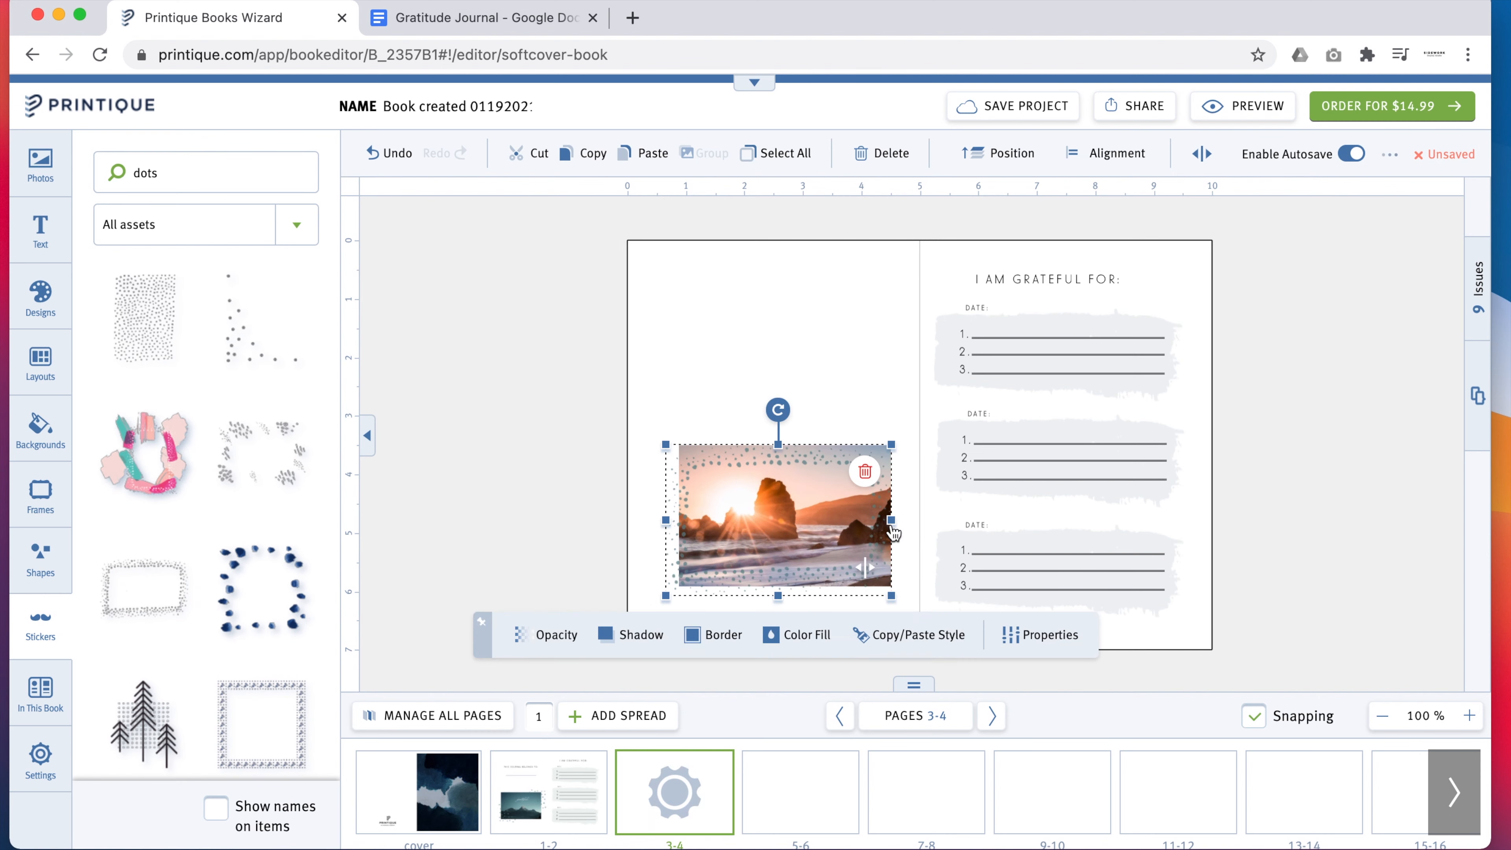
- Set the dots frame opacity to 80 and start typing the Maya Angelou quote above the sunset photo
left_click(557, 634)
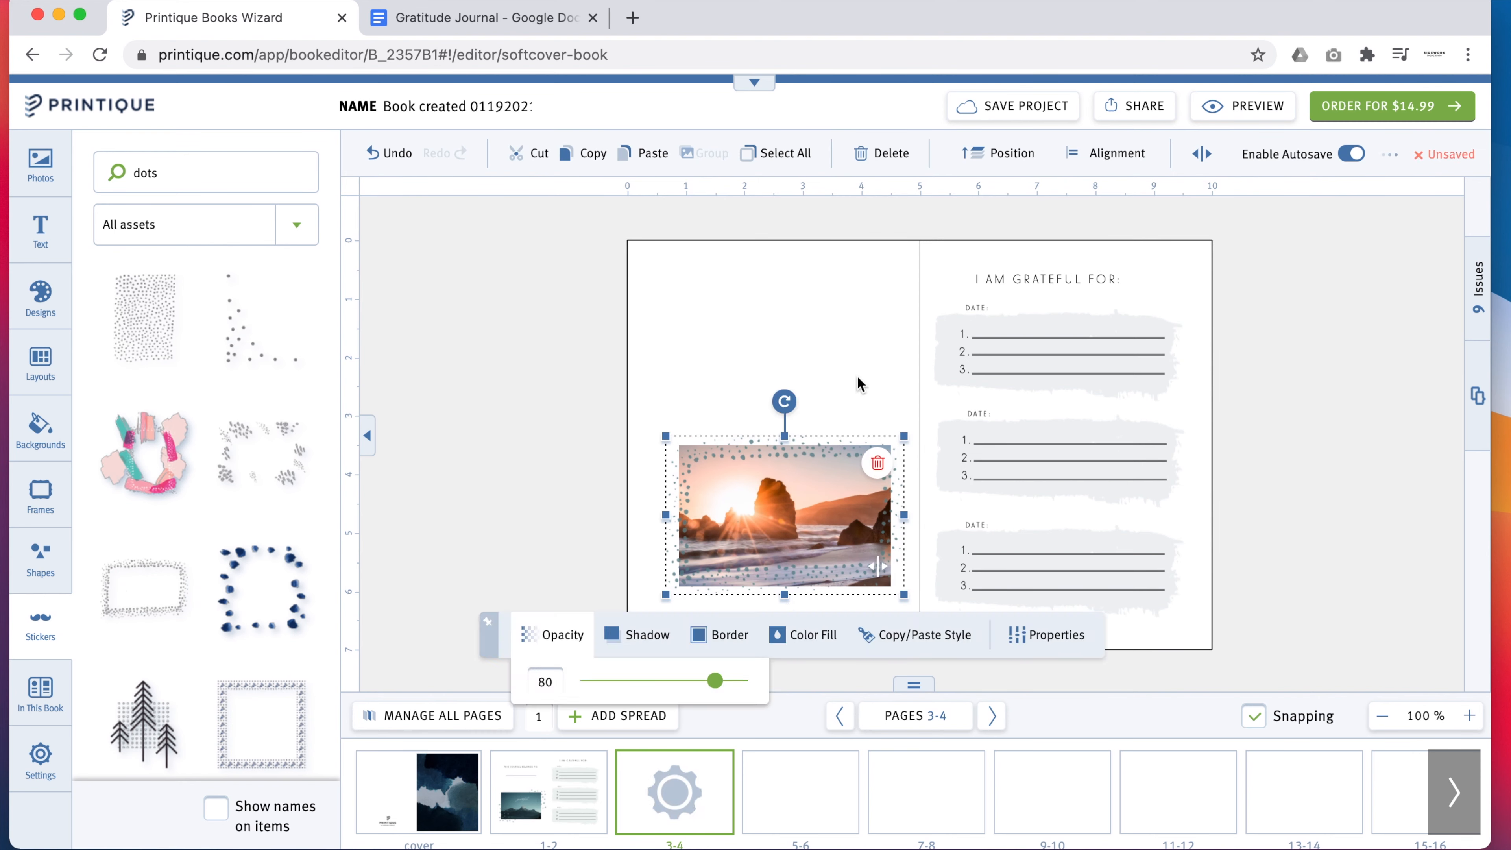
left_click(40, 231)
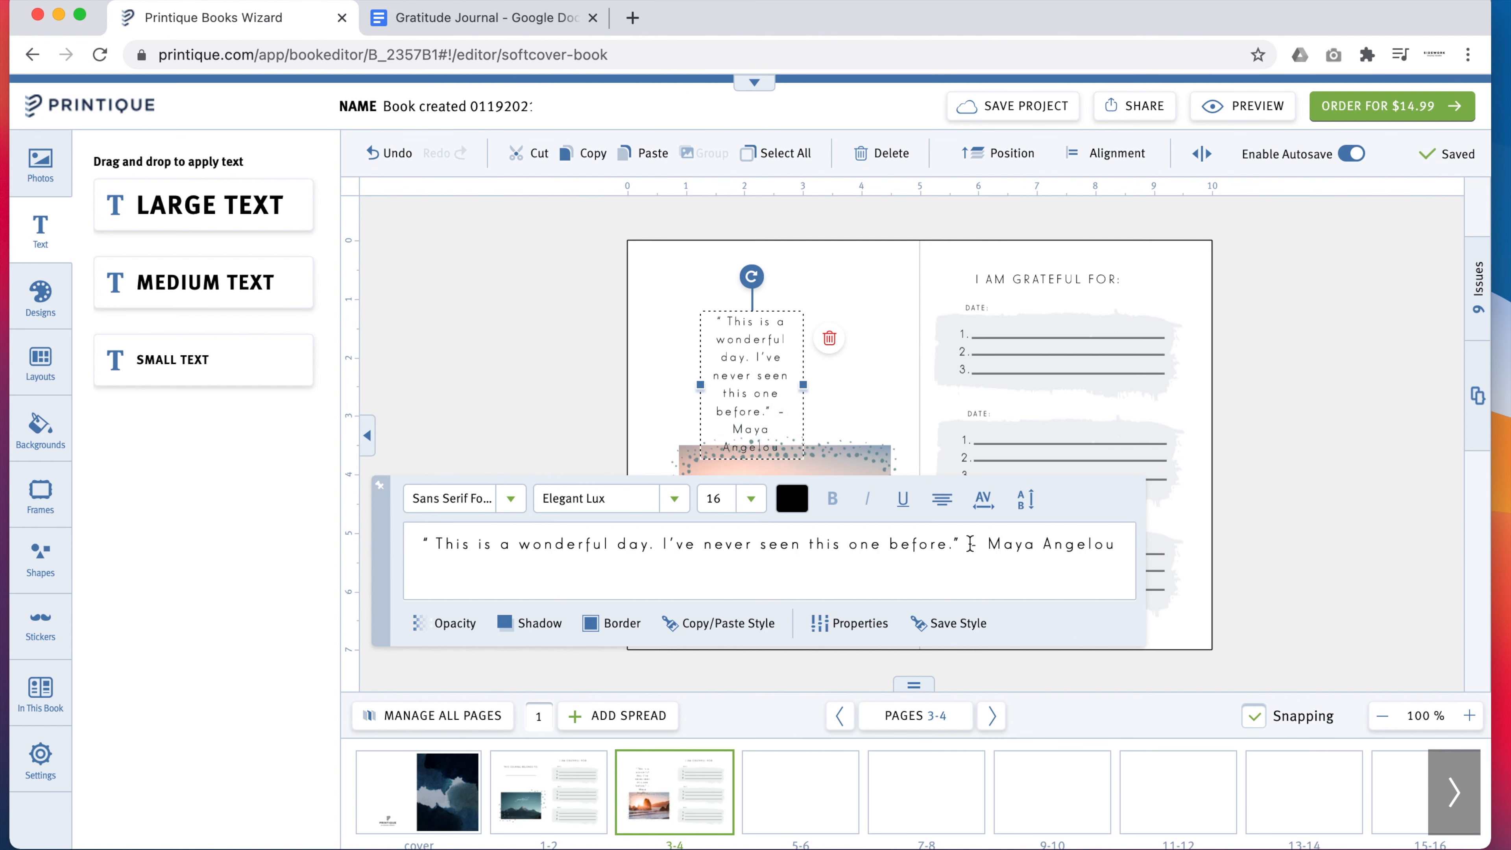